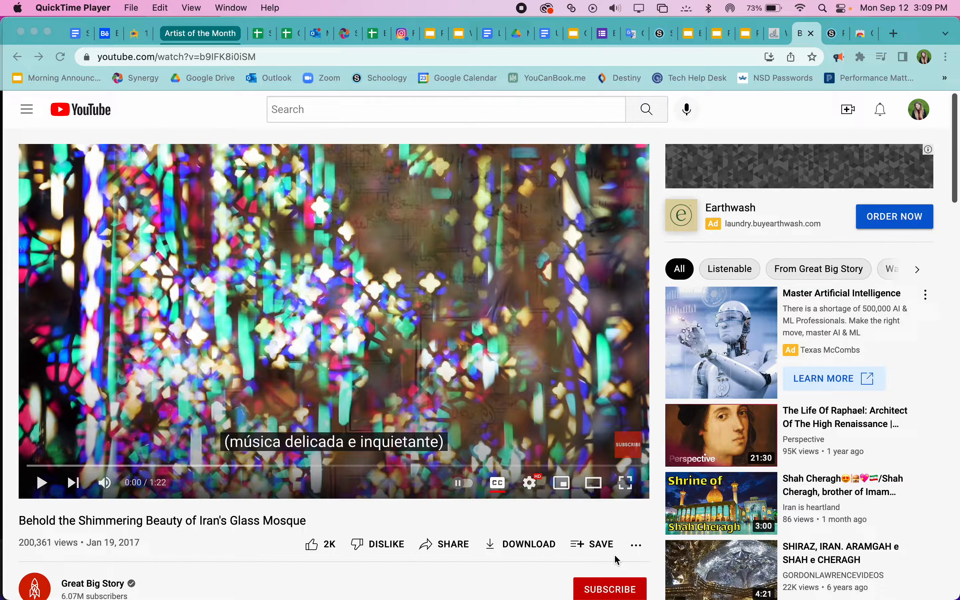
pyautogui.moveTo(452, 521)
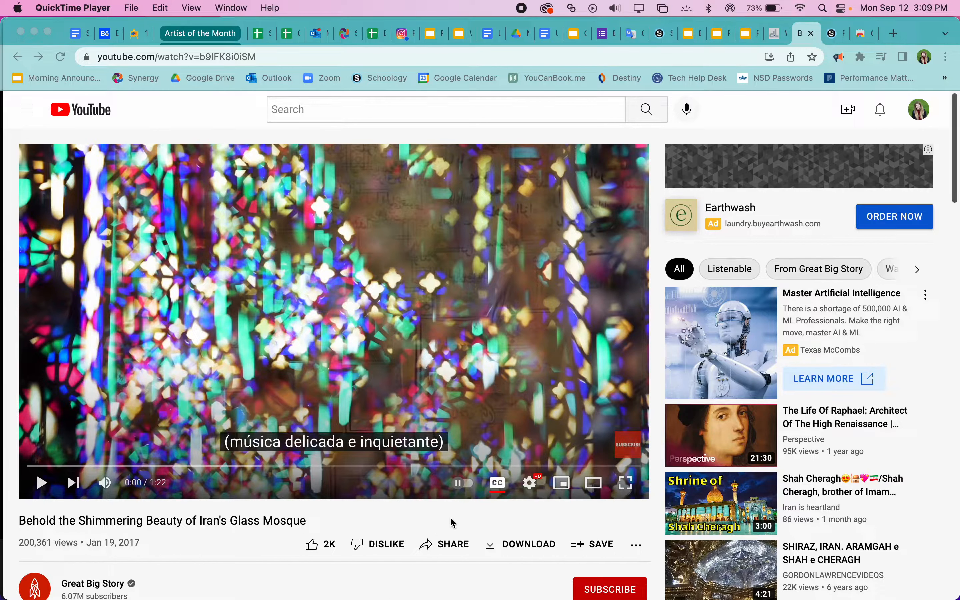
pyautogui.moveTo(513, 512)
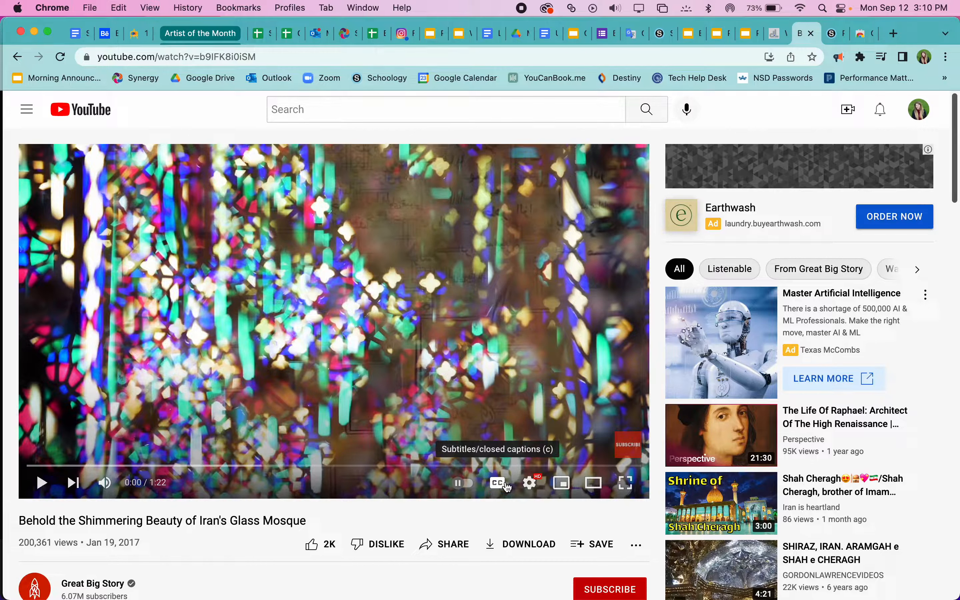
# - Set the course video's subtitles to Spanish in its playback settings
pyautogui.click(497, 483)
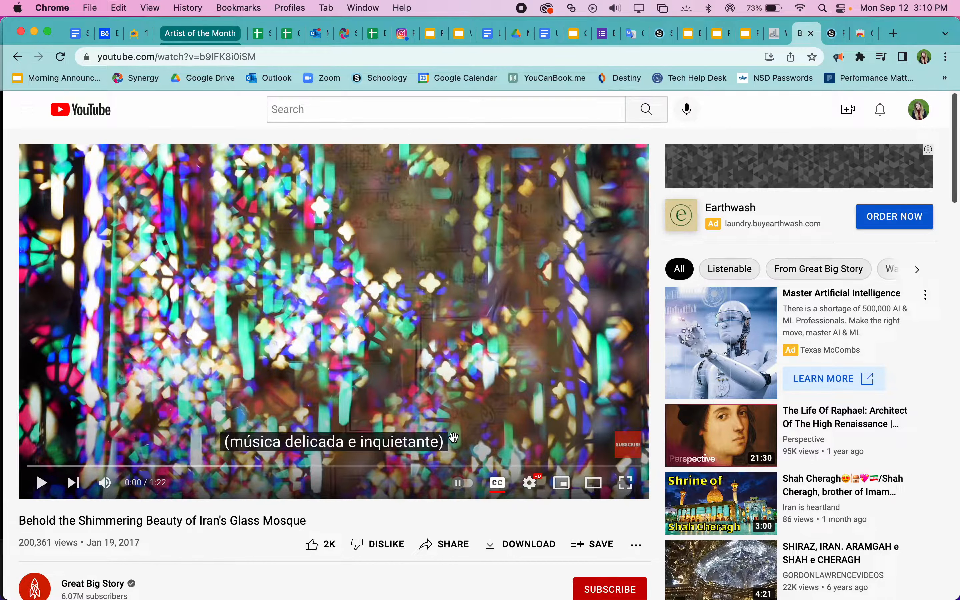
pyautogui.moveTo(496, 483)
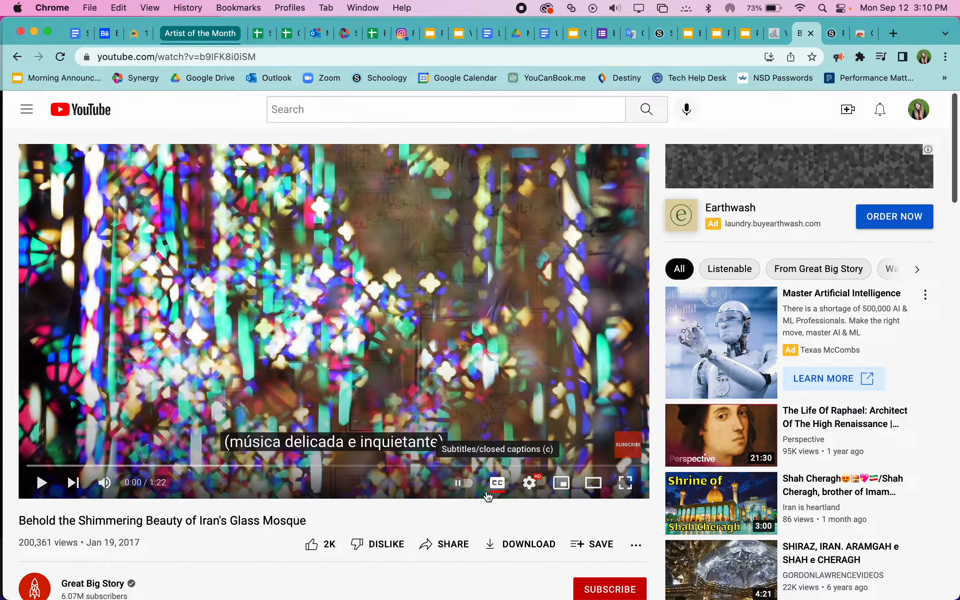
pyautogui.moveTo(529, 483)
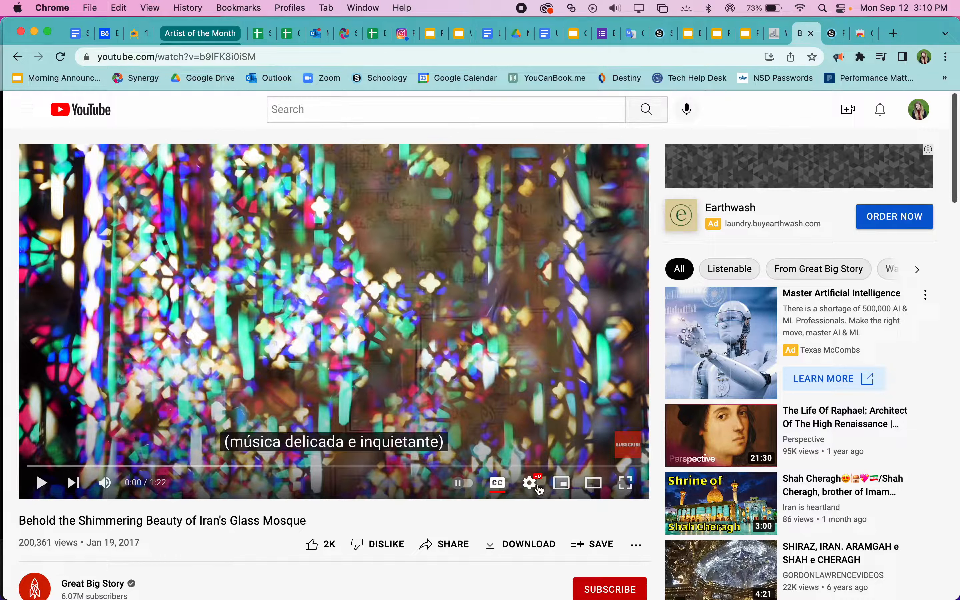
pyautogui.click(528, 483)
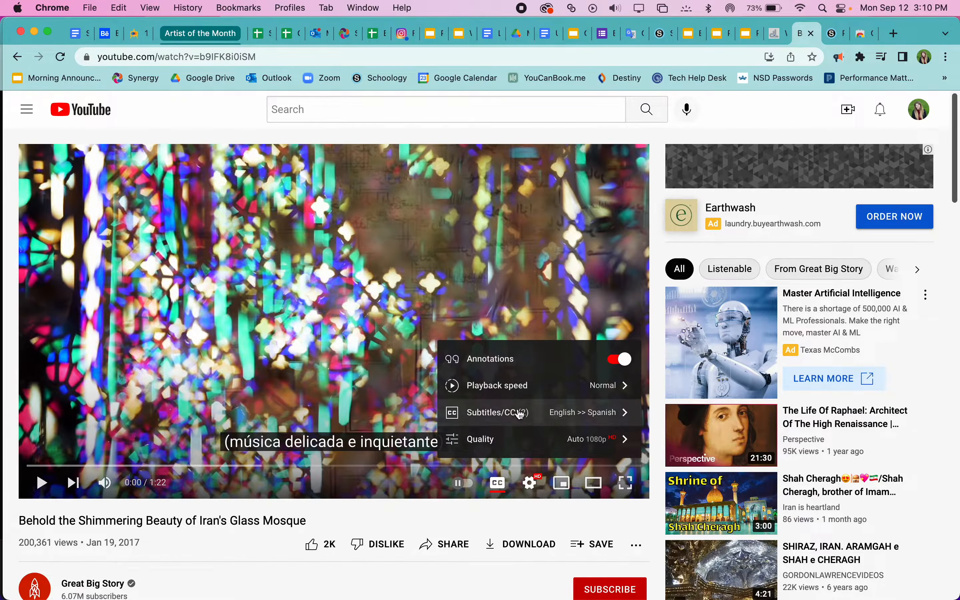
pyautogui.click(484, 411)
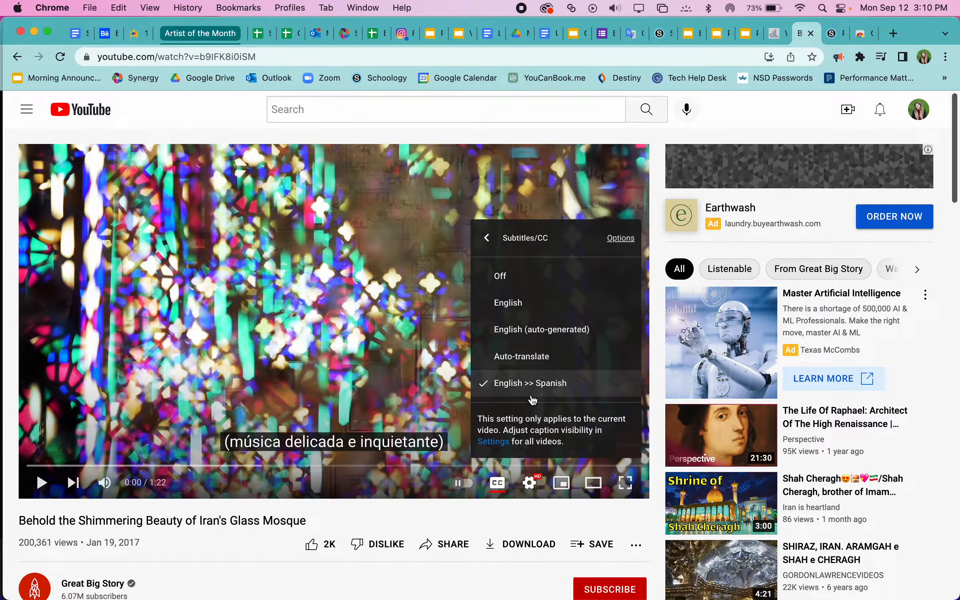
pyautogui.moveTo(566, 356)
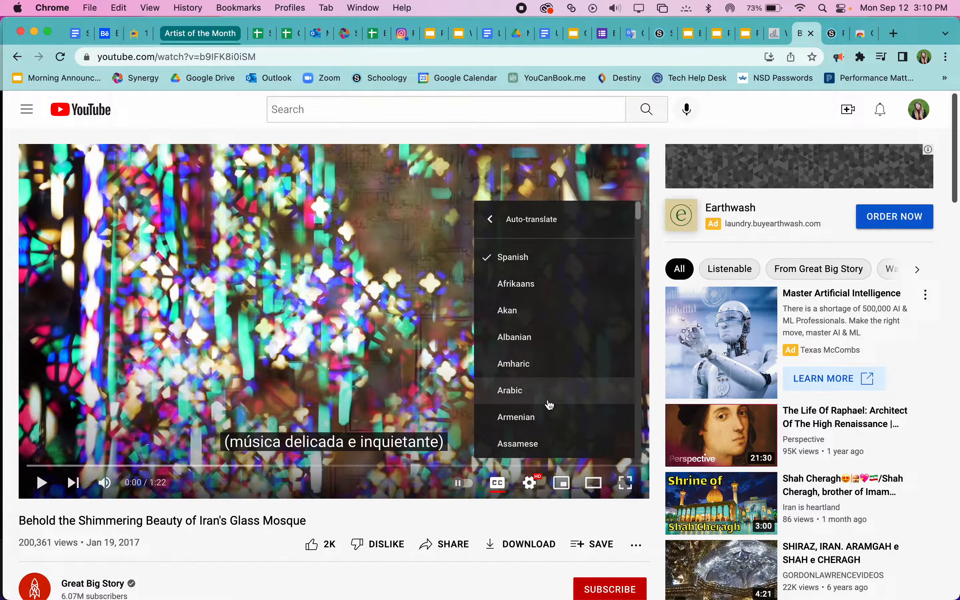
pyautogui.scroll(-3)
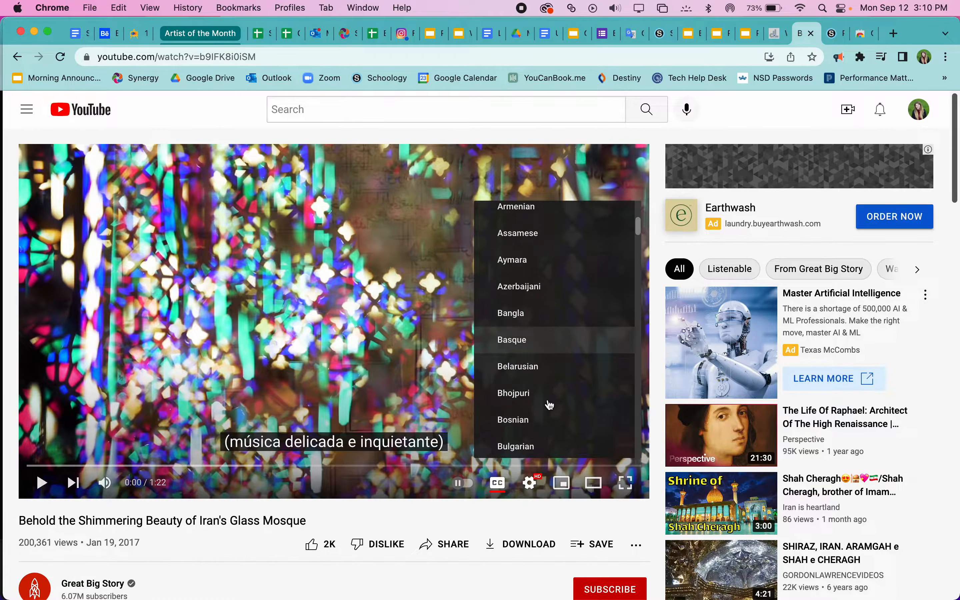
pyautogui.scroll(-3)
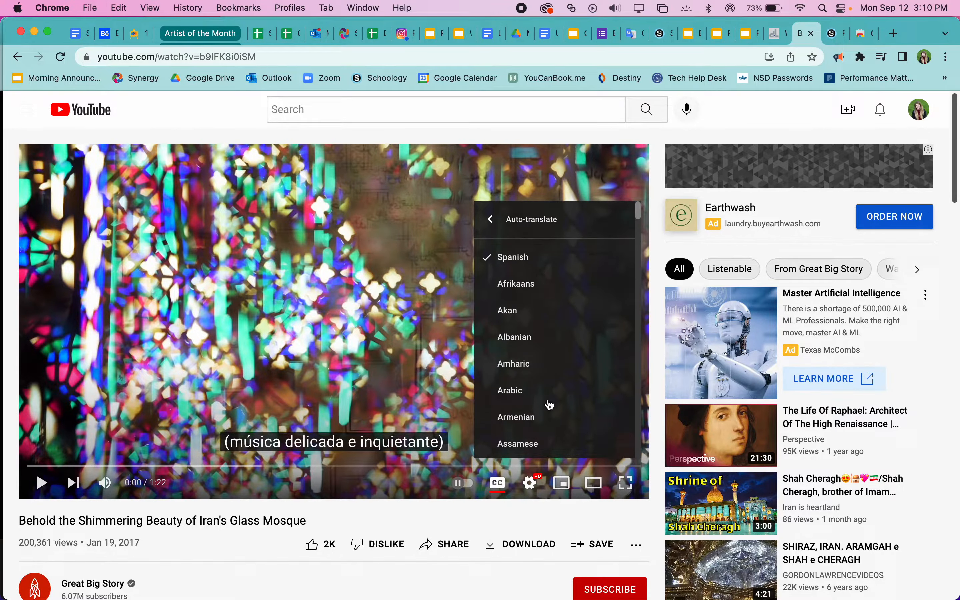
pyautogui.click(491, 219)
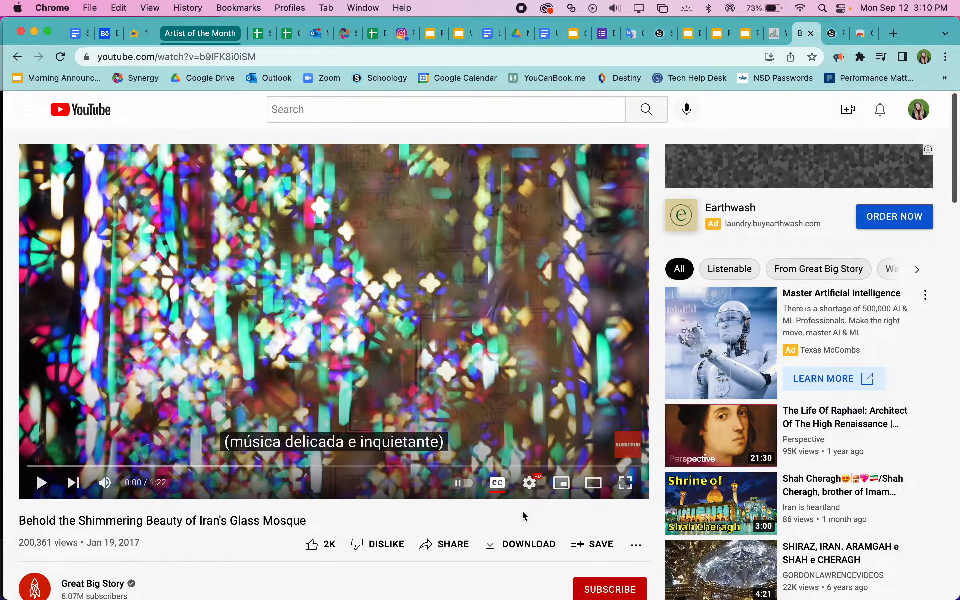
pyautogui.moveTo(657, 347)
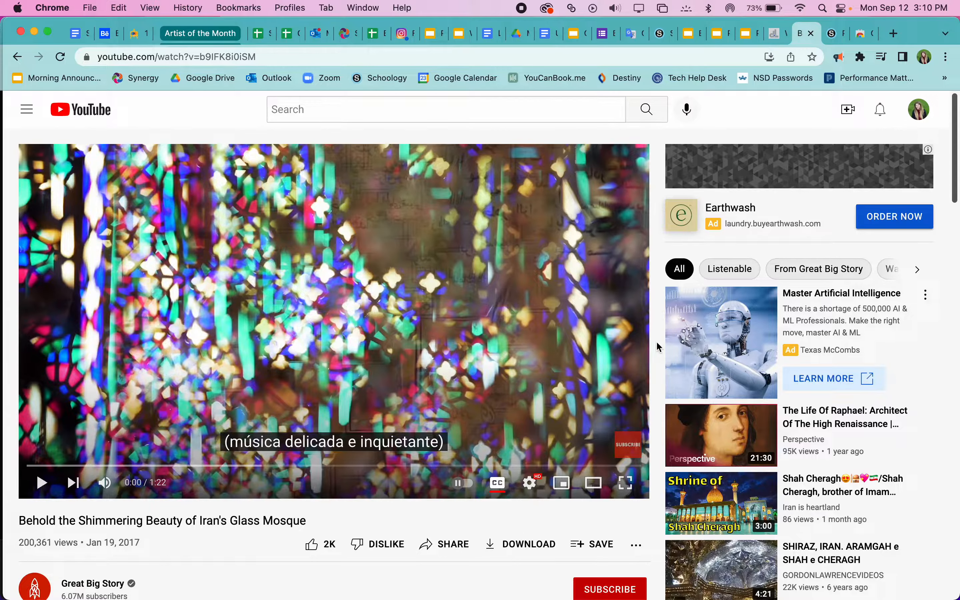
pyautogui.moveTo(474, 179)
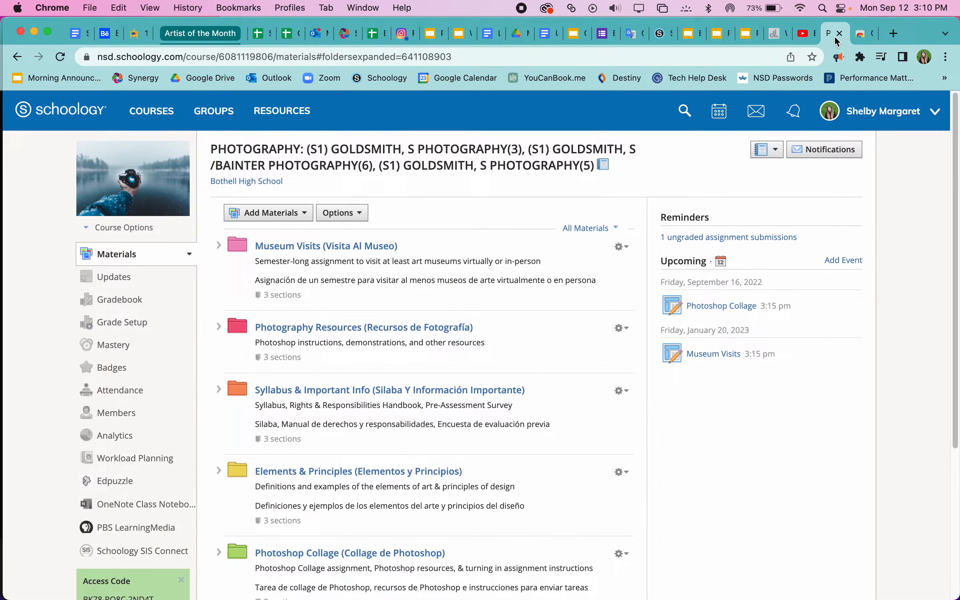
pyautogui.moveTo(603, 509)
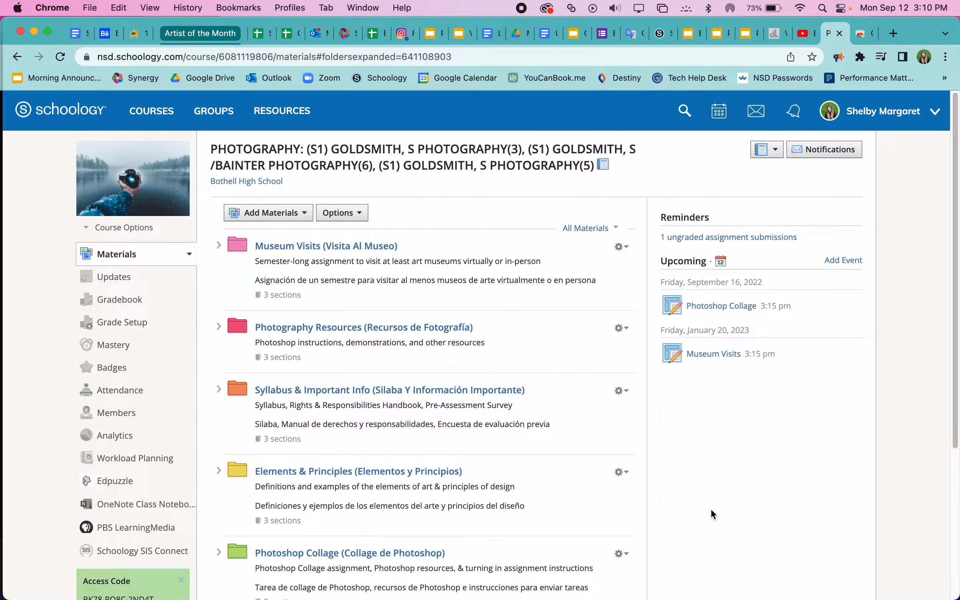
pyautogui.moveTo(531, 318)
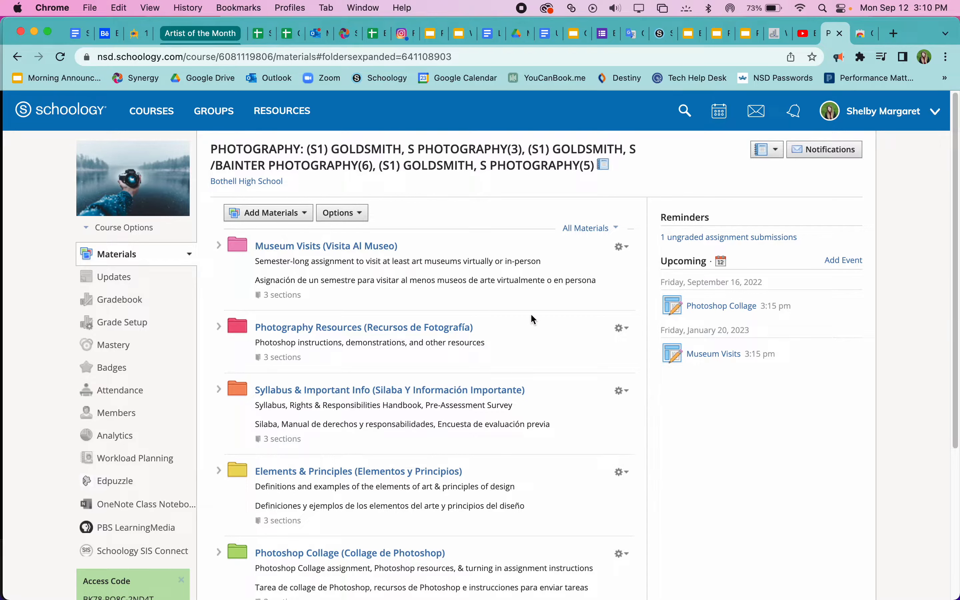
pyautogui.moveTo(702, 536)
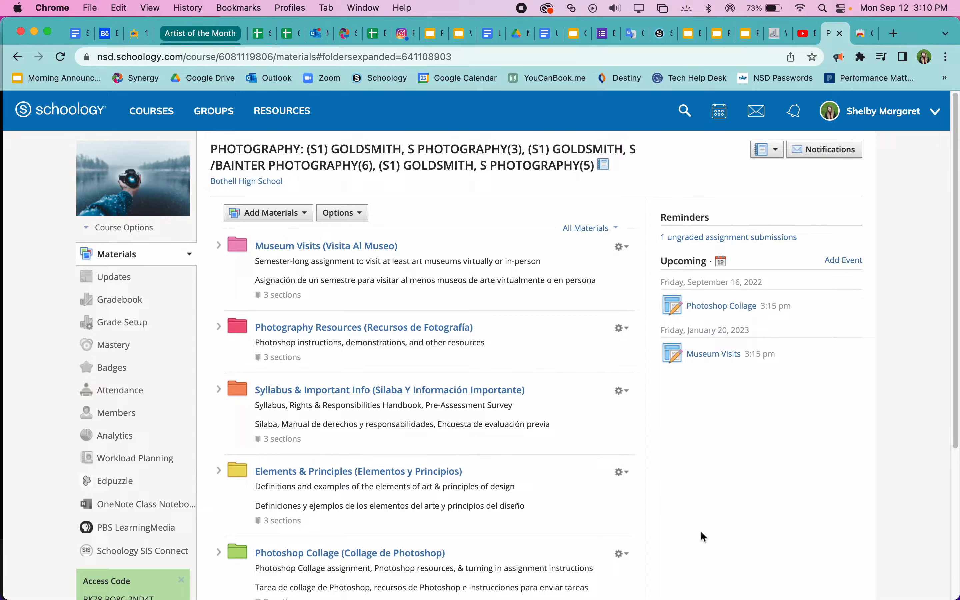
# - Review the course materials page, then switch to the Google Translate Web Store listing
pyautogui.scroll(-3)
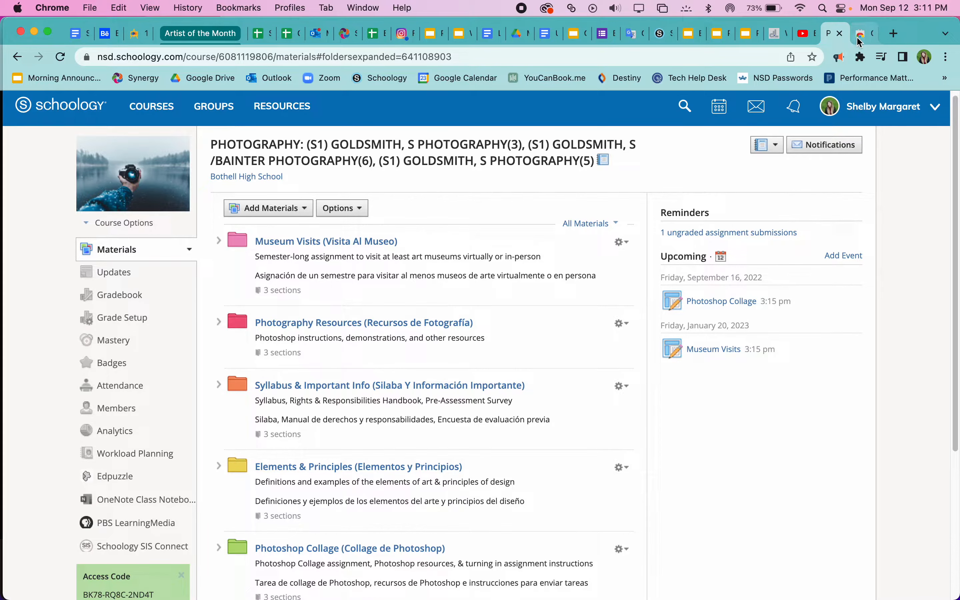
pyautogui.moveTo(862, 34)
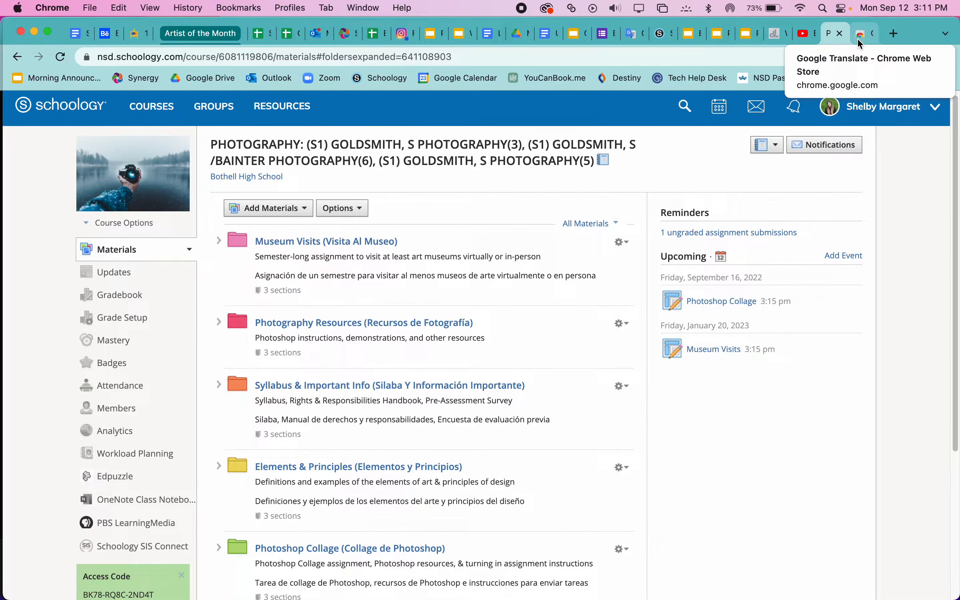
pyautogui.click(859, 34)
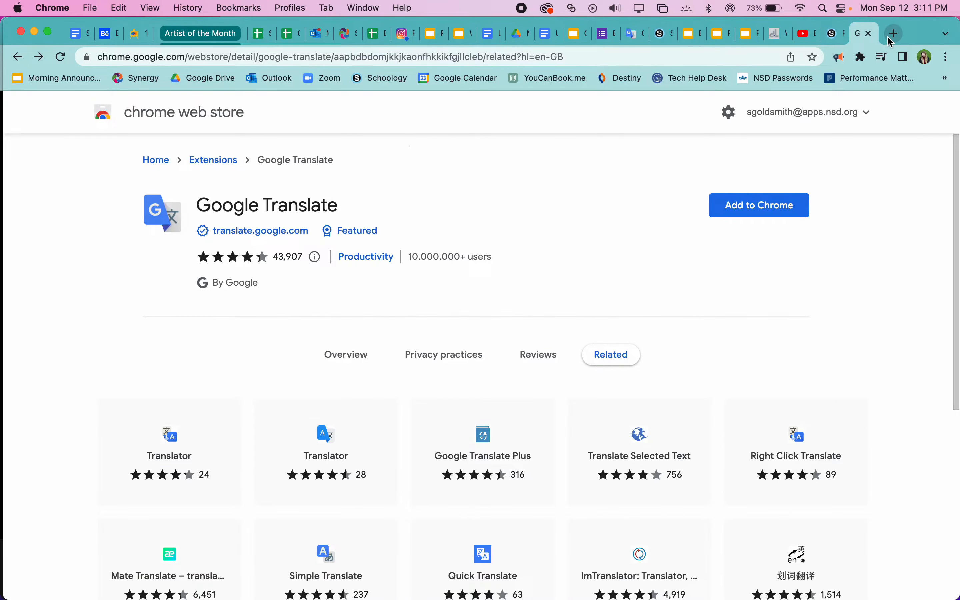
# - Search Google for 'google translate chrome extension' in a new tab
pyautogui.click(891, 34)
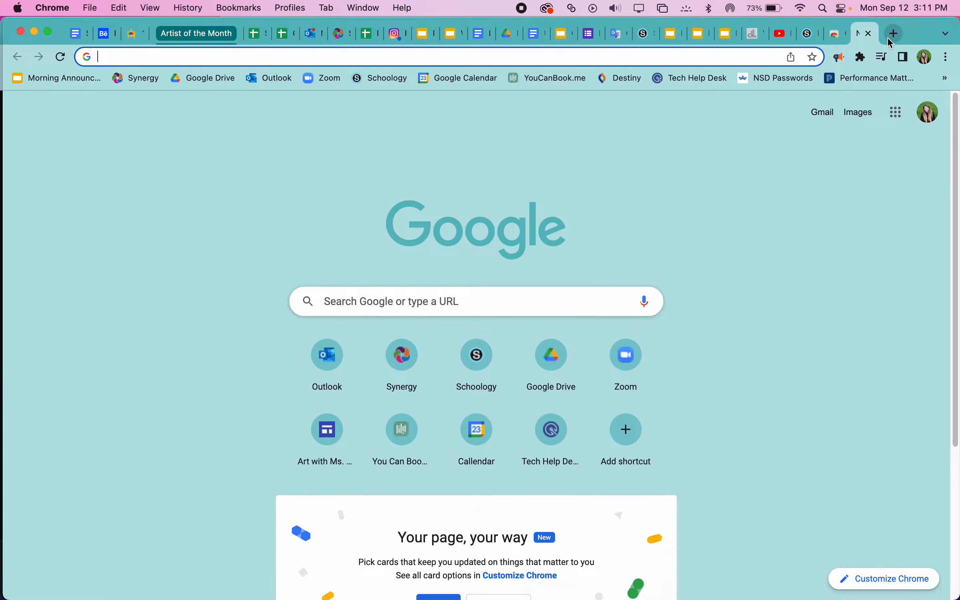
pyautogui.write('google translate chrome extension')
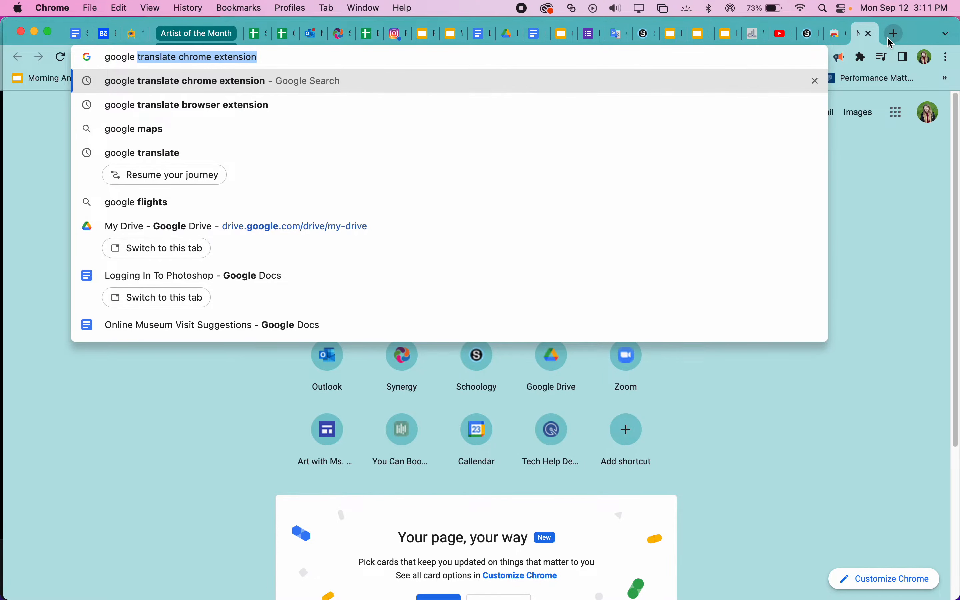
pyautogui.press('Return')
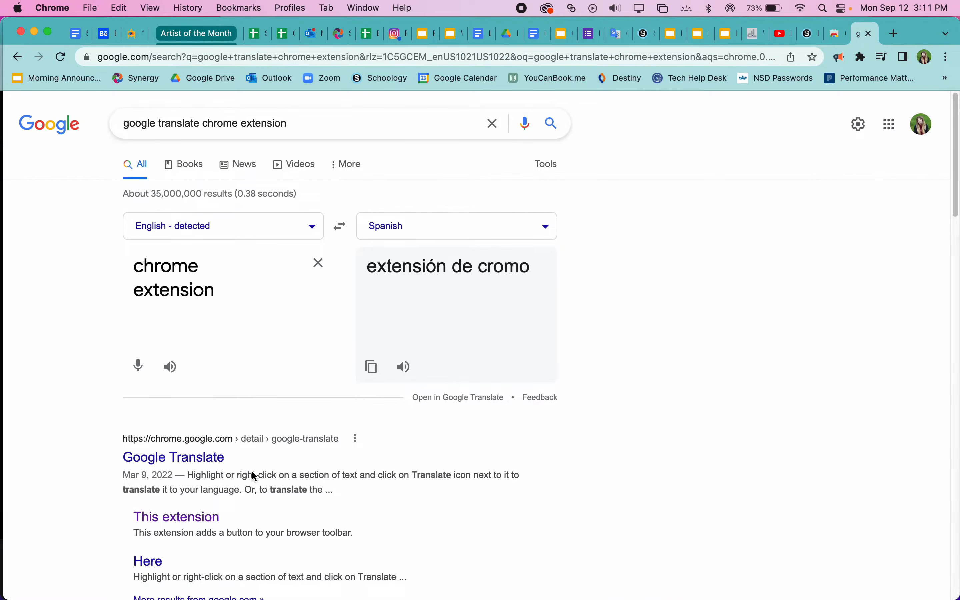
pyautogui.moveTo(176, 517)
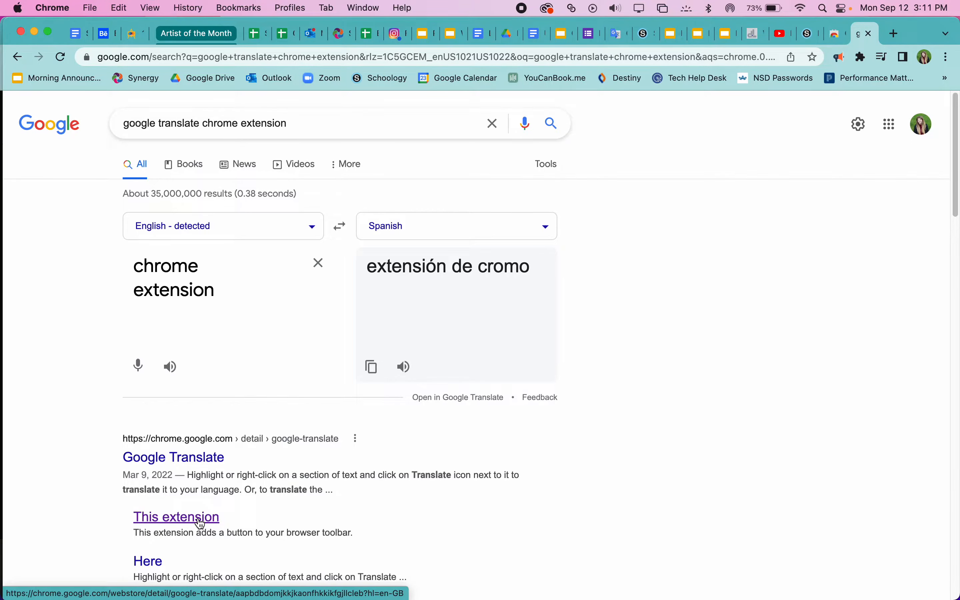
# - Add the Google Translate extension to Chrome from its store listing and dismiss the notice
pyautogui.click(176, 516)
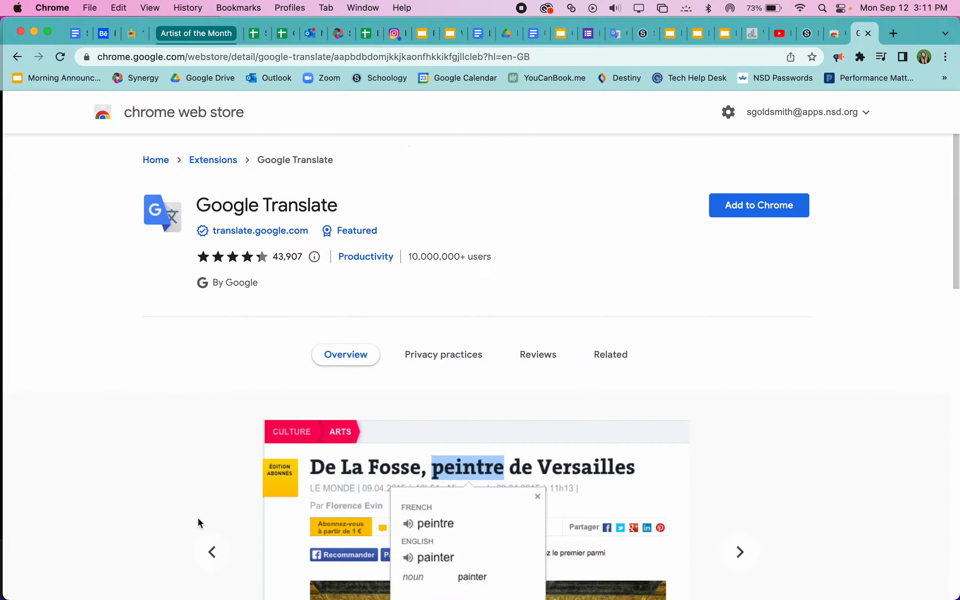
pyautogui.moveTo(716, 365)
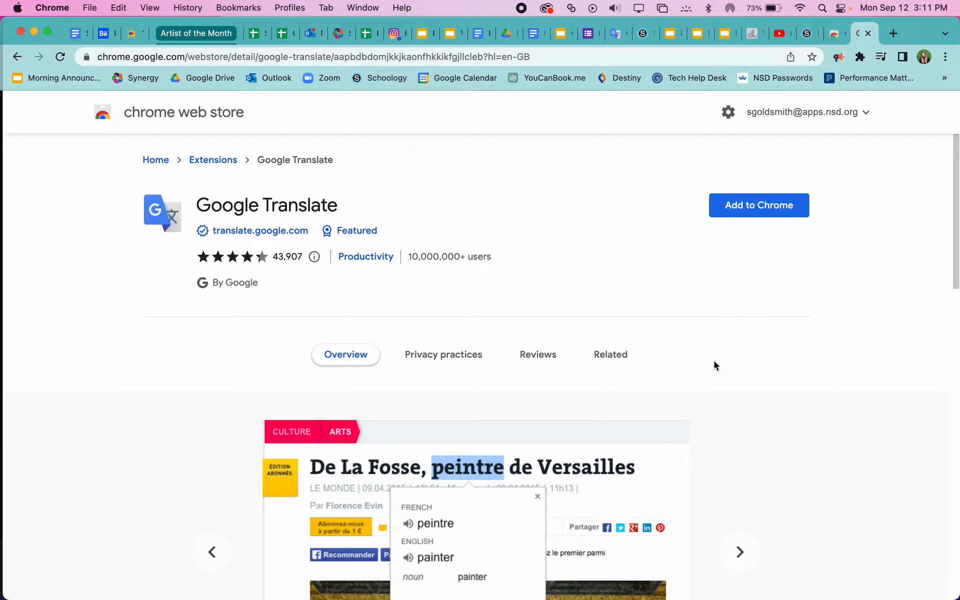
pyautogui.moveTo(765, 271)
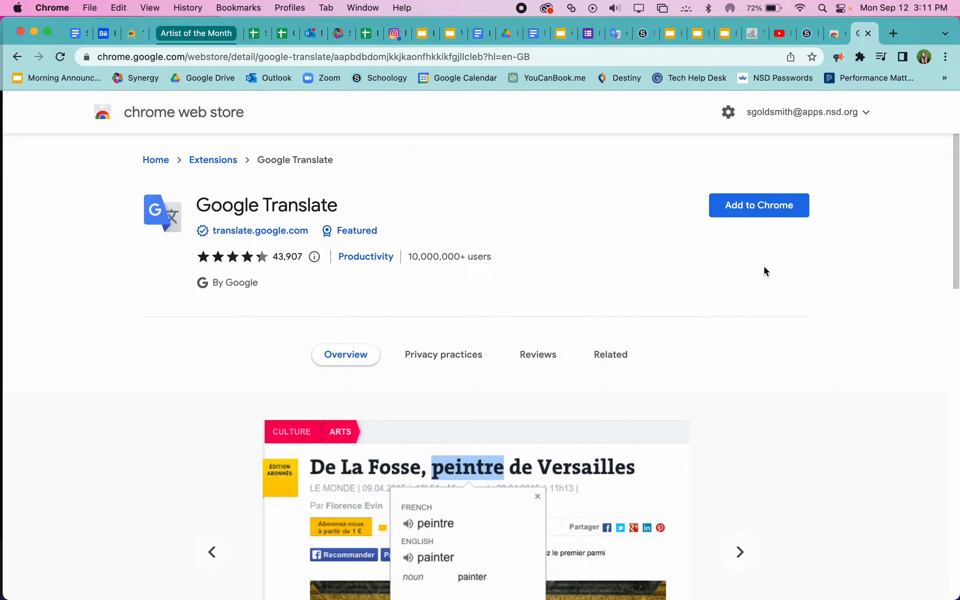
pyautogui.moveTo(759, 205)
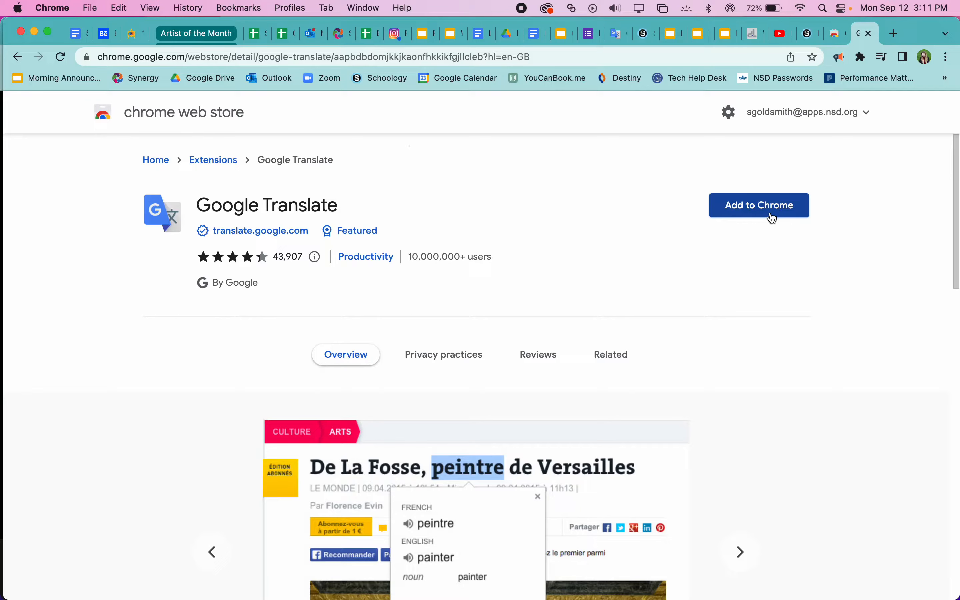
pyautogui.click(758, 205)
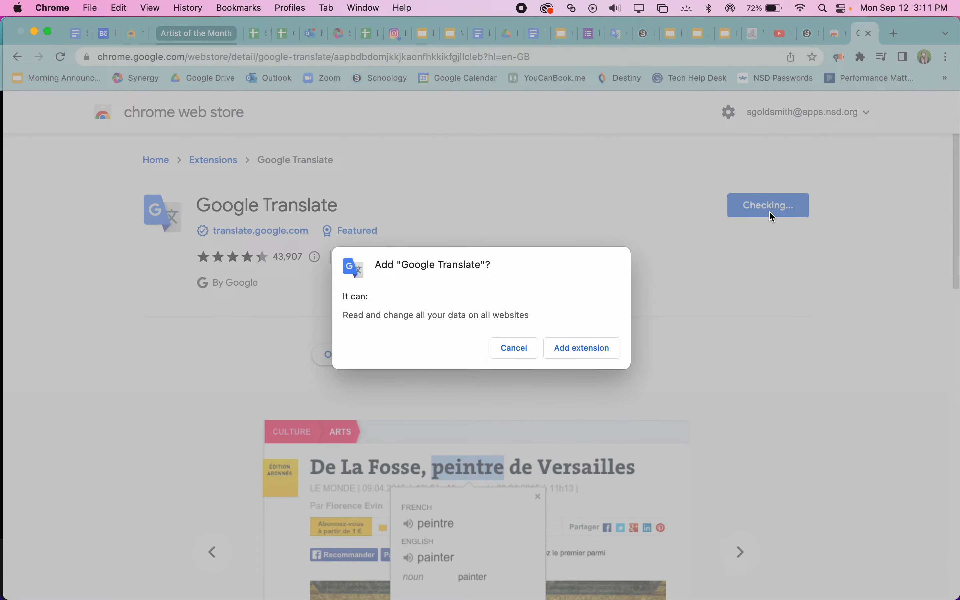
pyautogui.moveTo(581, 348)
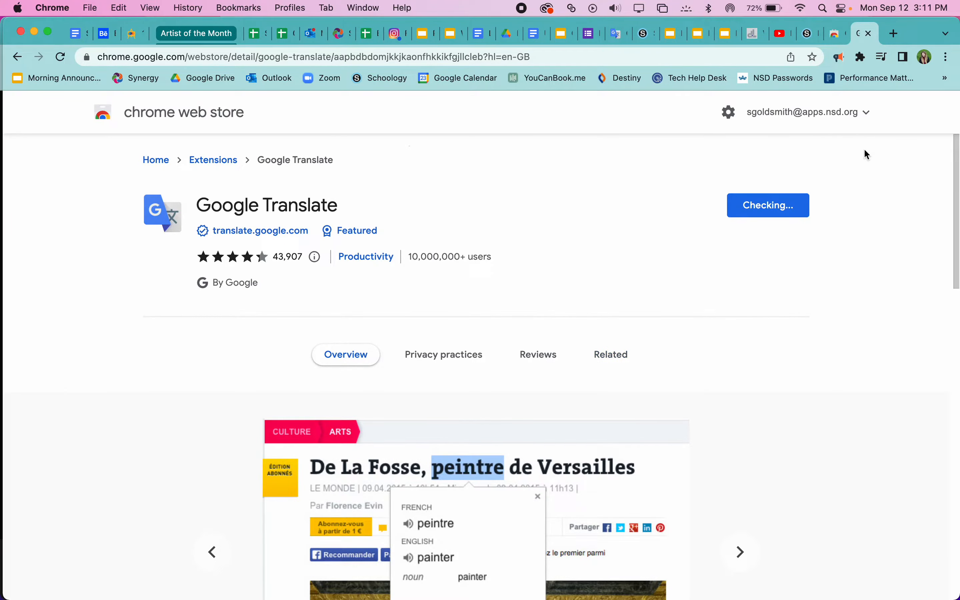
pyautogui.moveTo(870, 164)
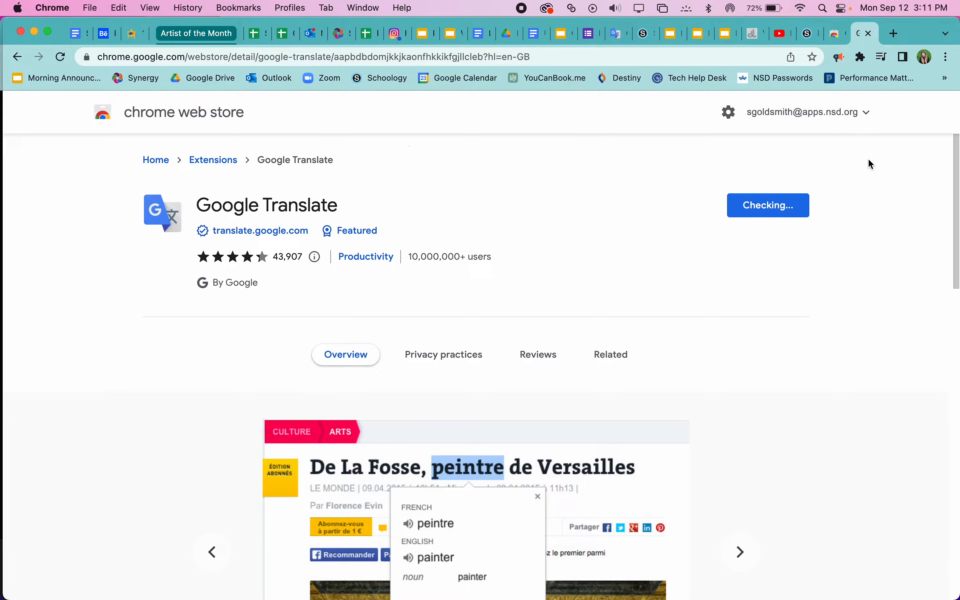
pyautogui.click(767, 205)
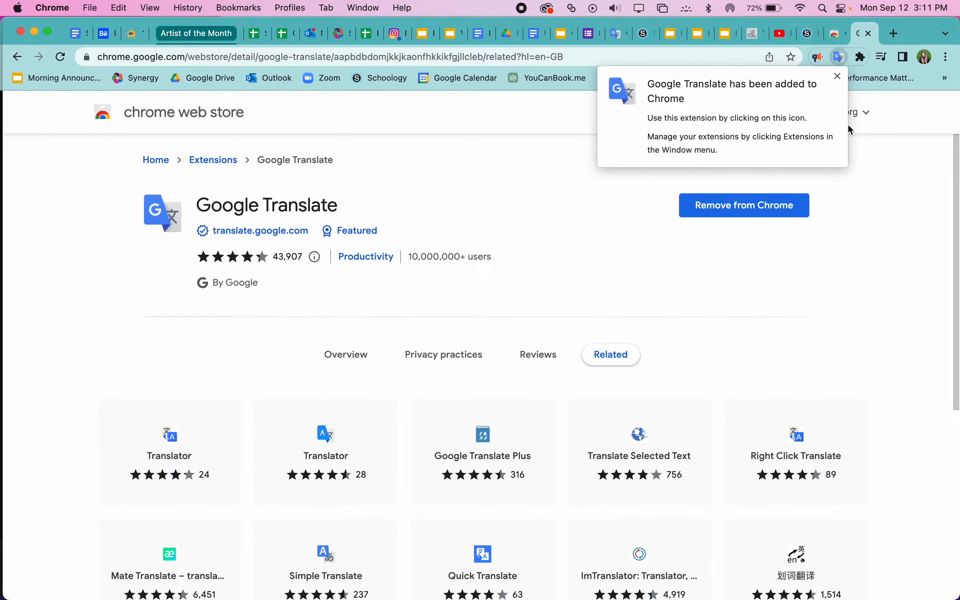
pyautogui.click(836, 76)
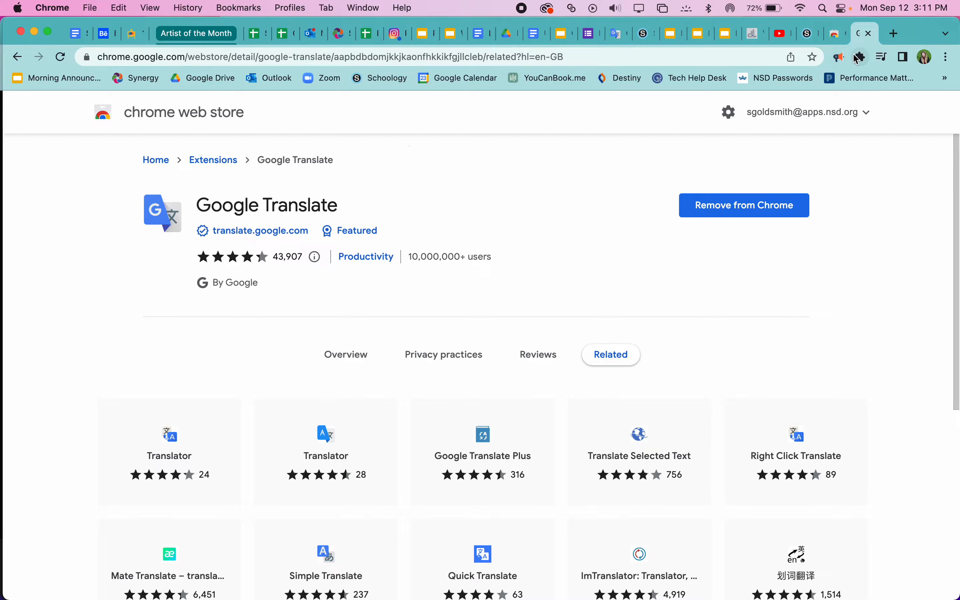
pyautogui.moveTo(859, 56)
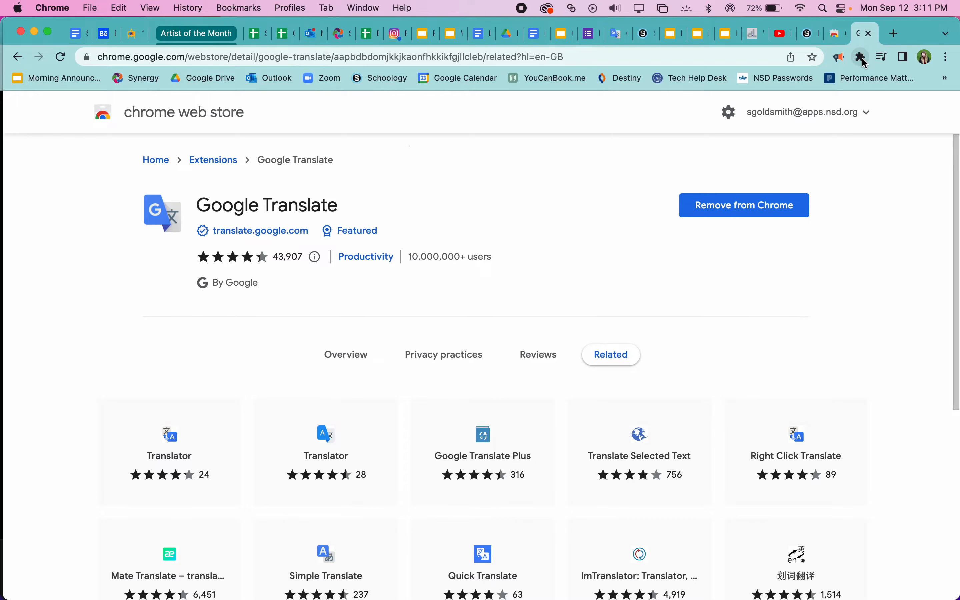
pyautogui.moveTo(860, 57)
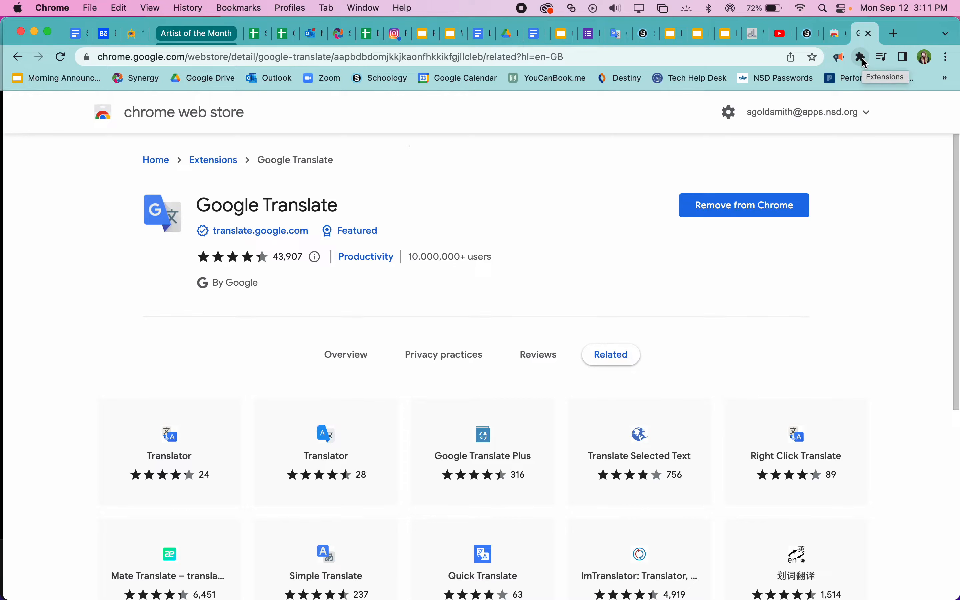
# - Pin Google Translate in the Extensions menu so its icon stays on the toolbar
pyautogui.click(860, 55)
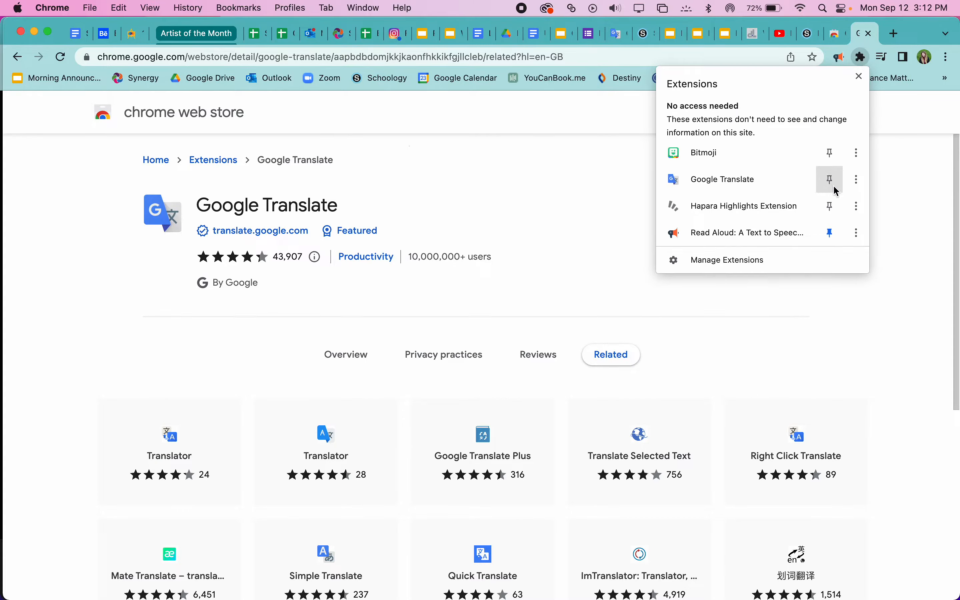
pyautogui.moveTo(829, 179)
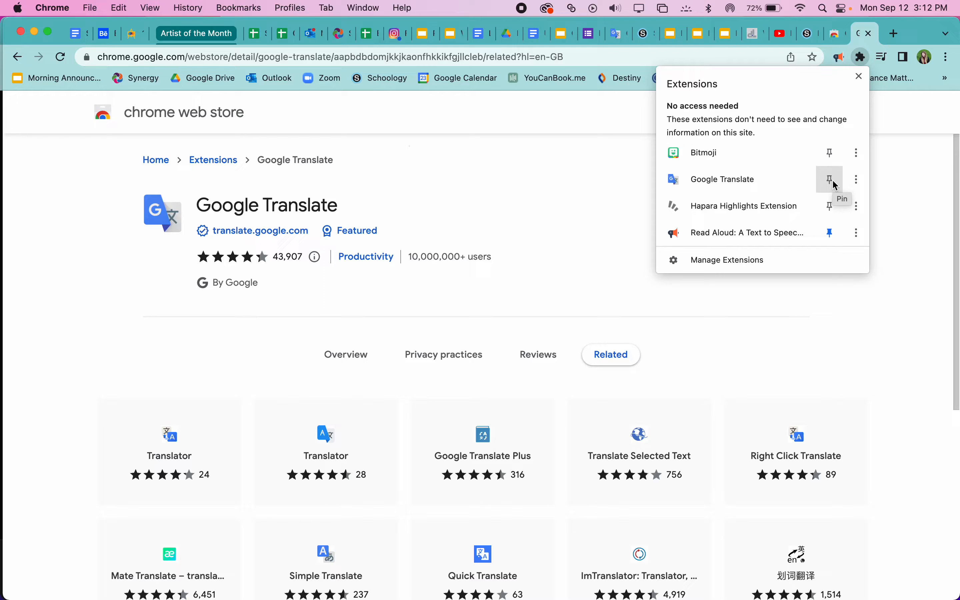
pyautogui.click(829, 179)
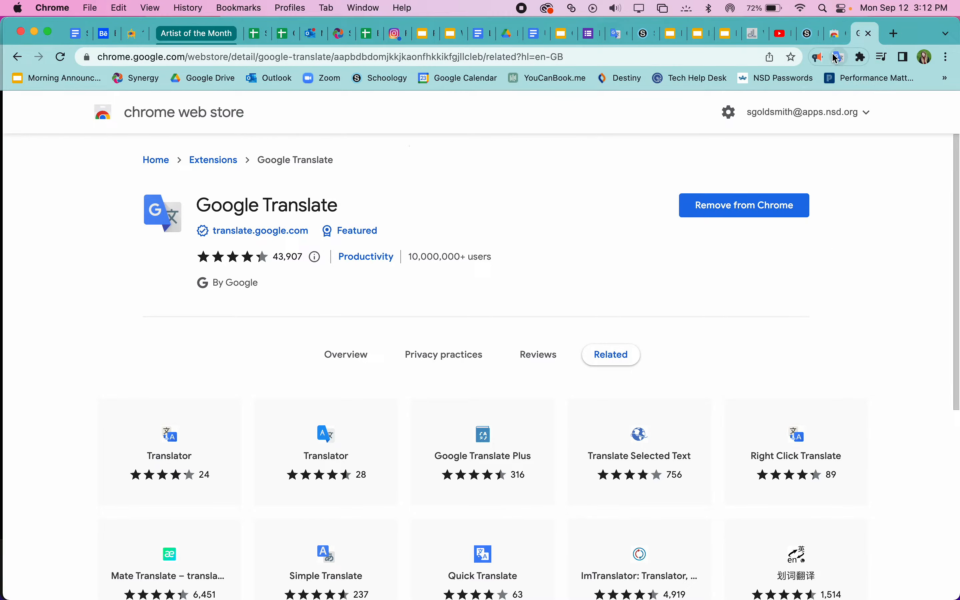
pyautogui.moveTo(837, 56)
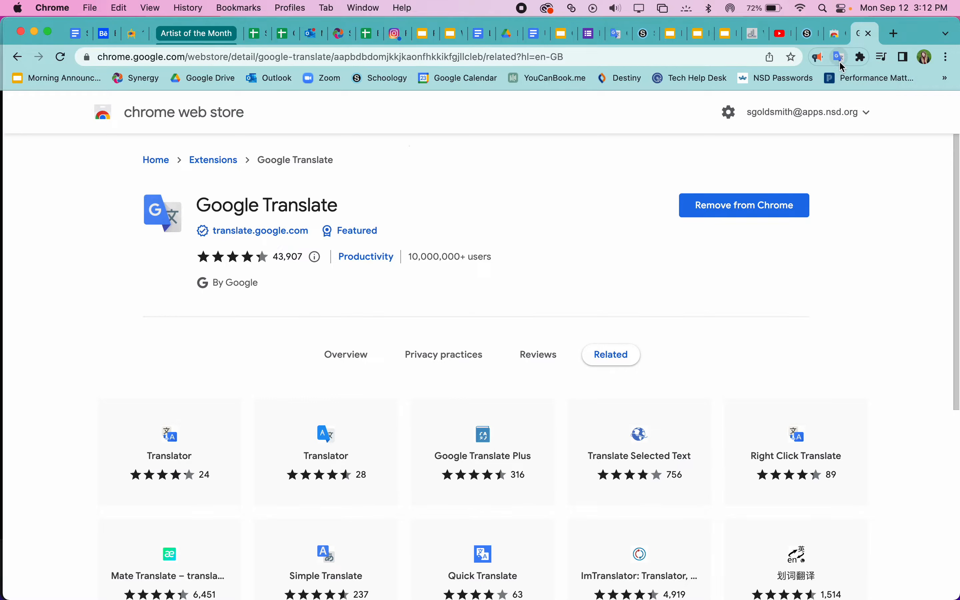
pyautogui.moveTo(838, 56)
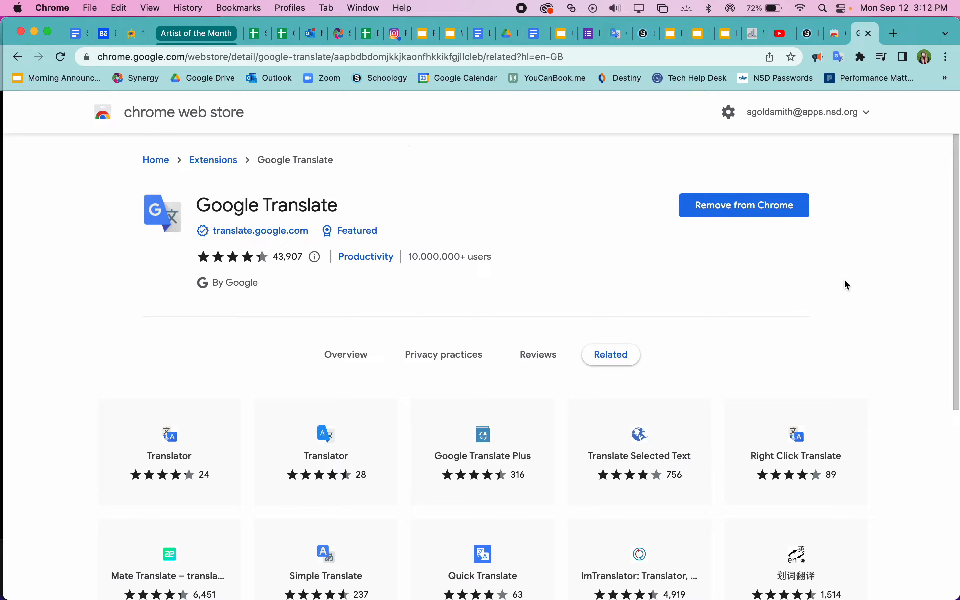
pyautogui.moveTo(781, 287)
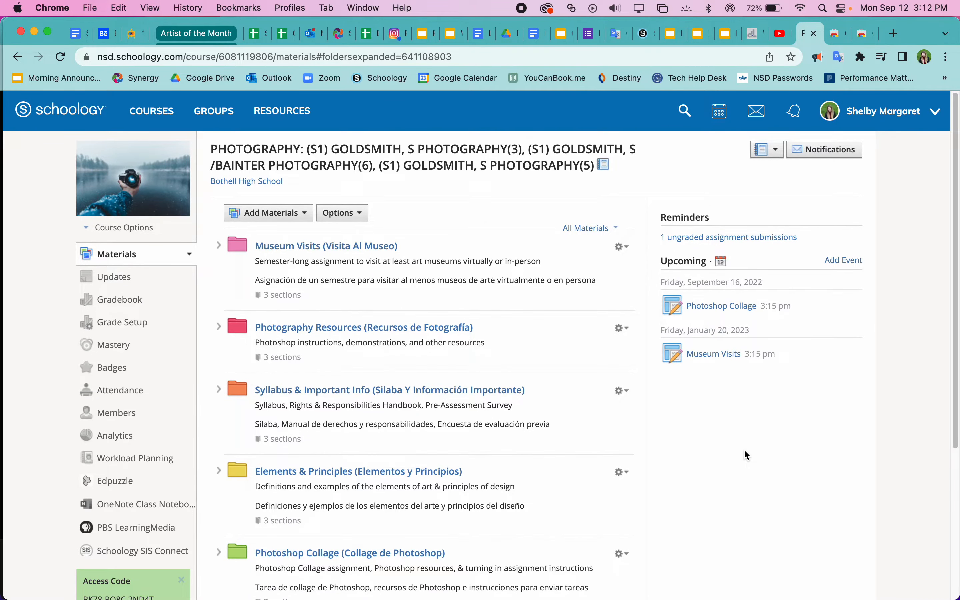
pyautogui.moveTo(751, 483)
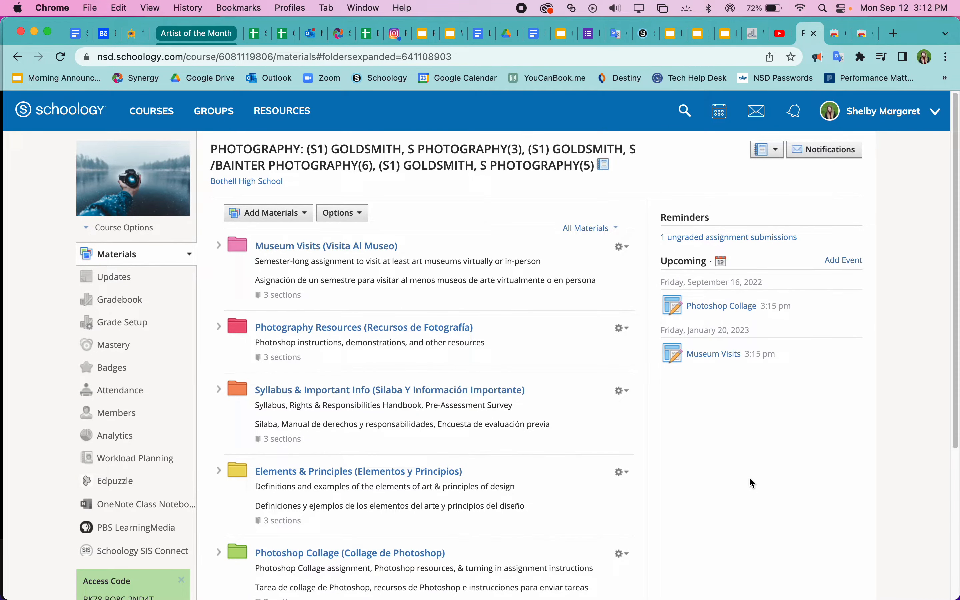
pyautogui.moveTo(873, 355)
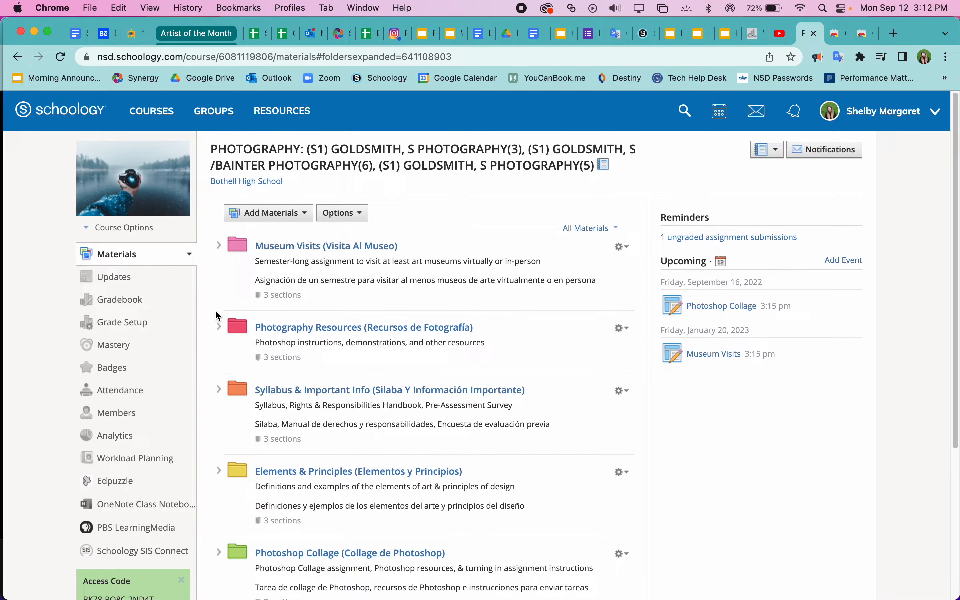
# - Expand the Photoshop Collage folder and open the Photoshop Collage assignment
pyautogui.scroll(-3)
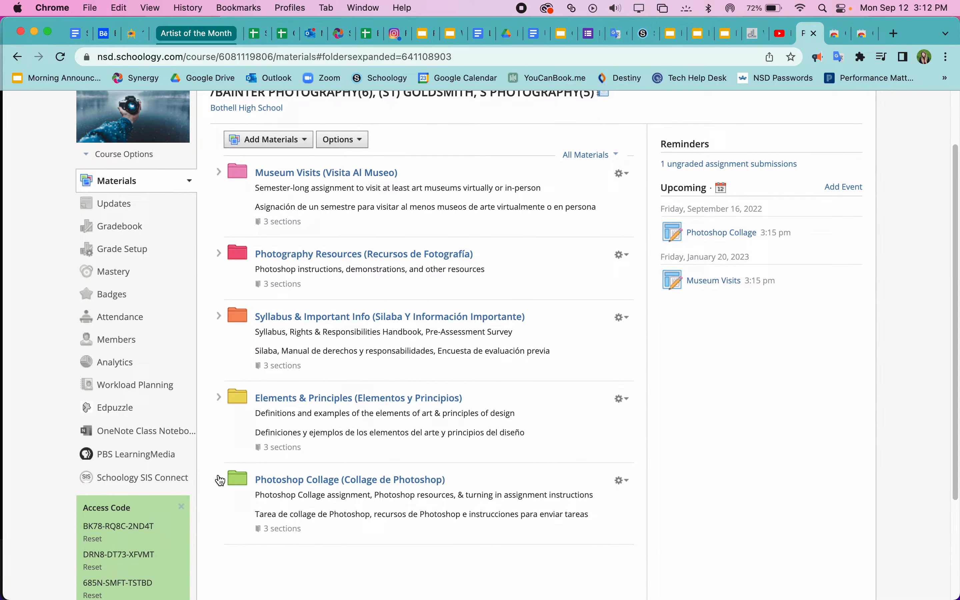
pyautogui.click(219, 479)
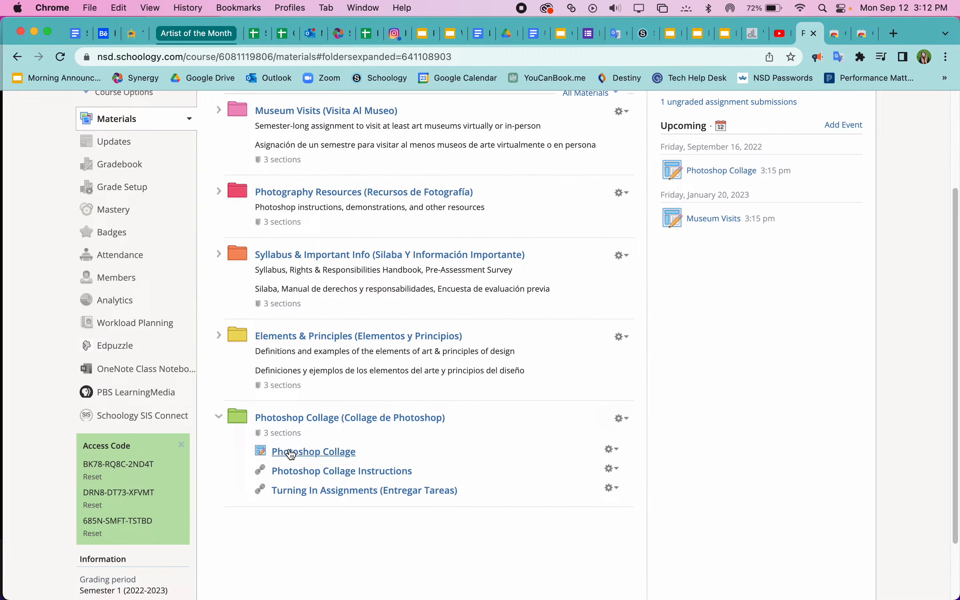
pyautogui.moveTo(312, 451)
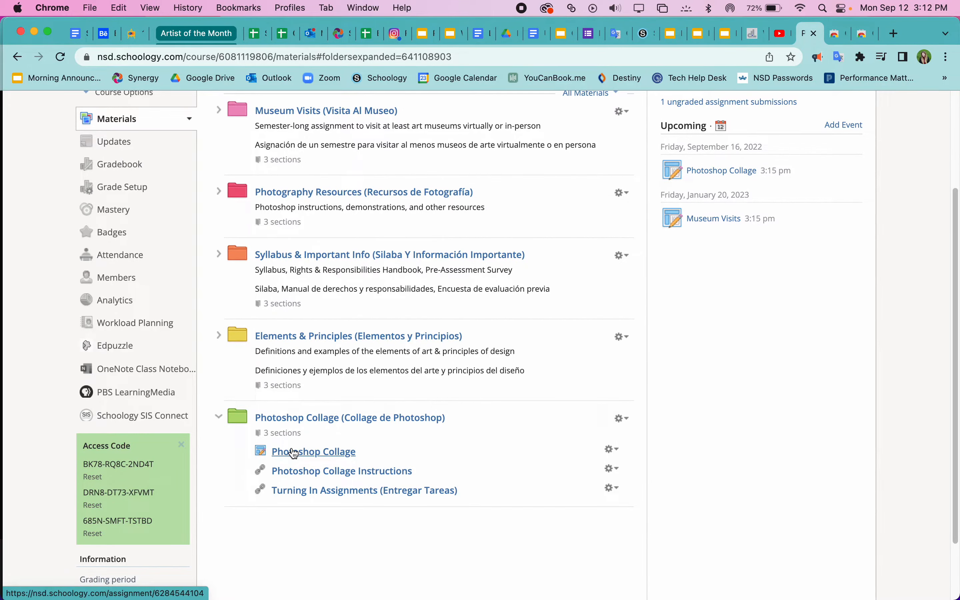
pyautogui.click(313, 451)
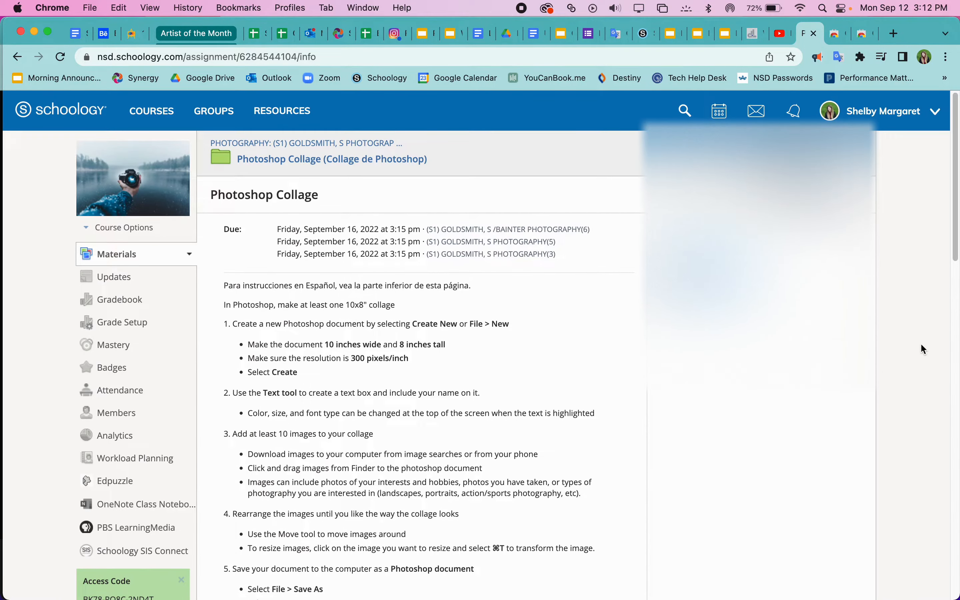
pyautogui.moveTo(477, 501)
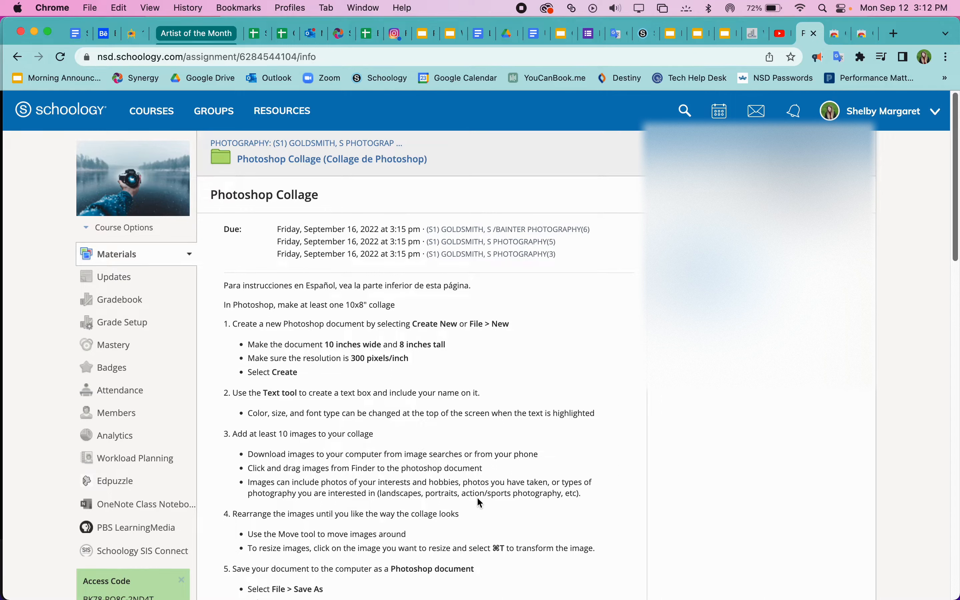
pyautogui.moveTo(521, 187)
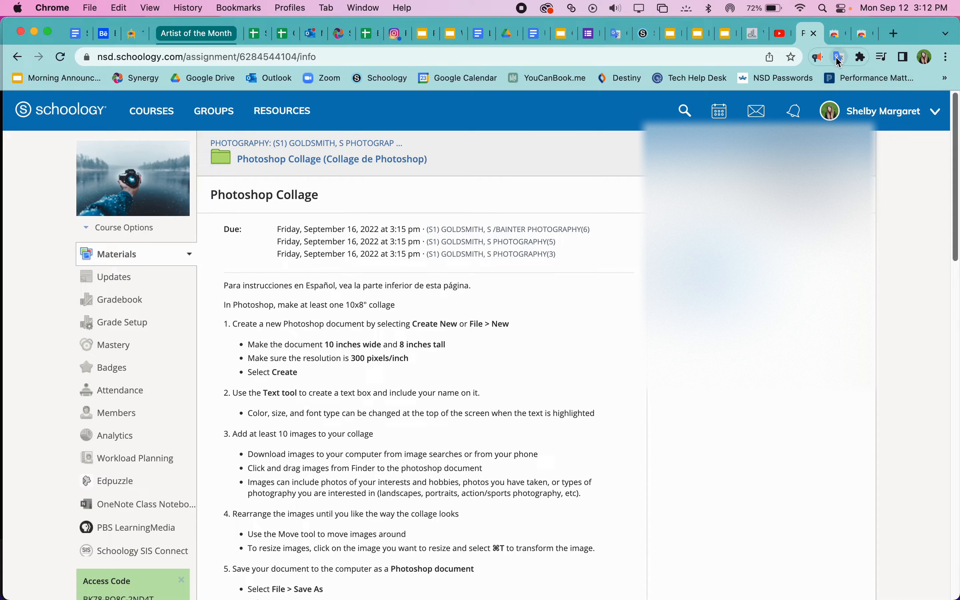
pyautogui.moveTo(837, 57)
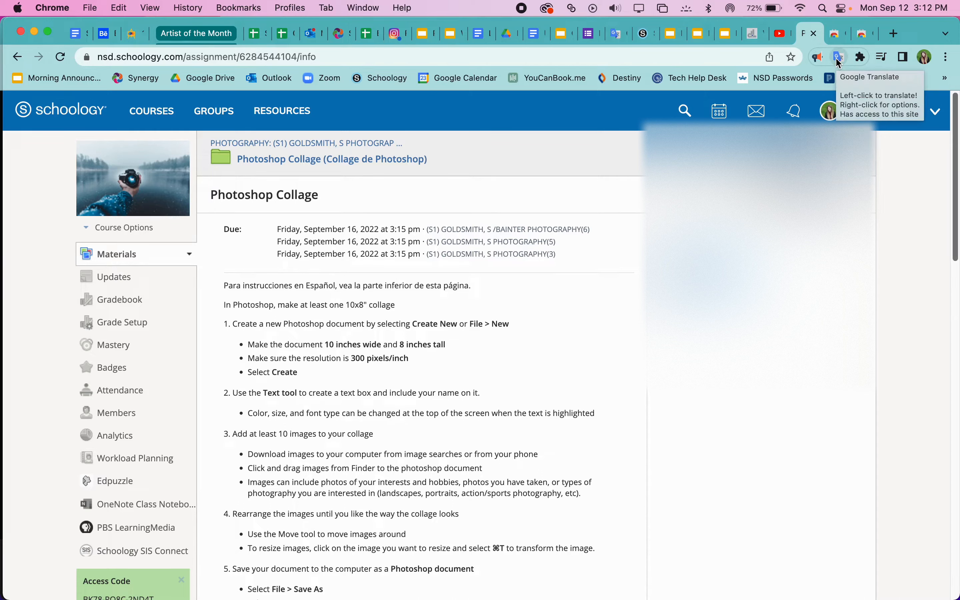
# - Translate the whole assignment page with the pinned Google Translate extension
pyautogui.click(837, 56)
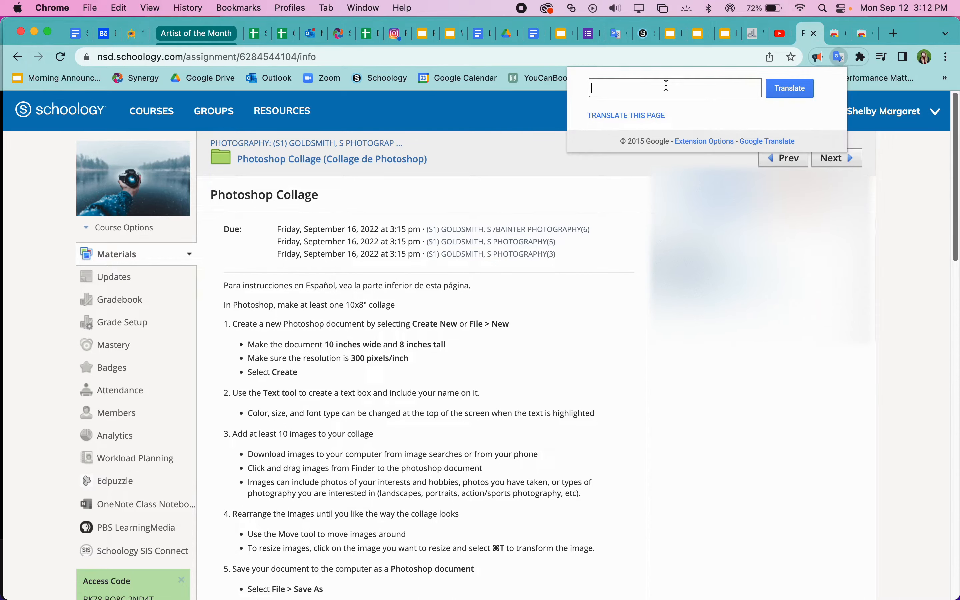
pyautogui.moveTo(626, 116)
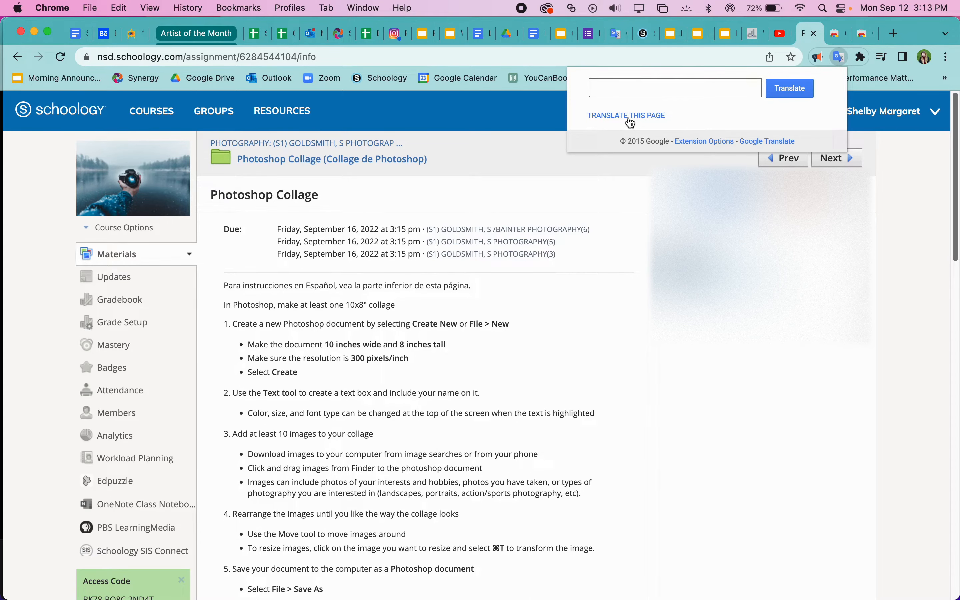
pyautogui.click(789, 88)
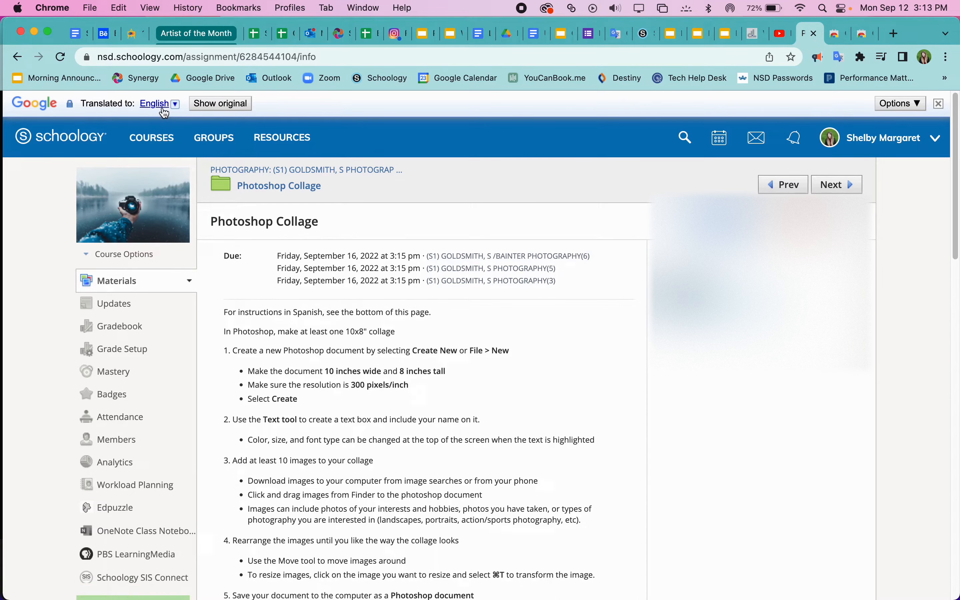
pyautogui.moveTo(154, 102)
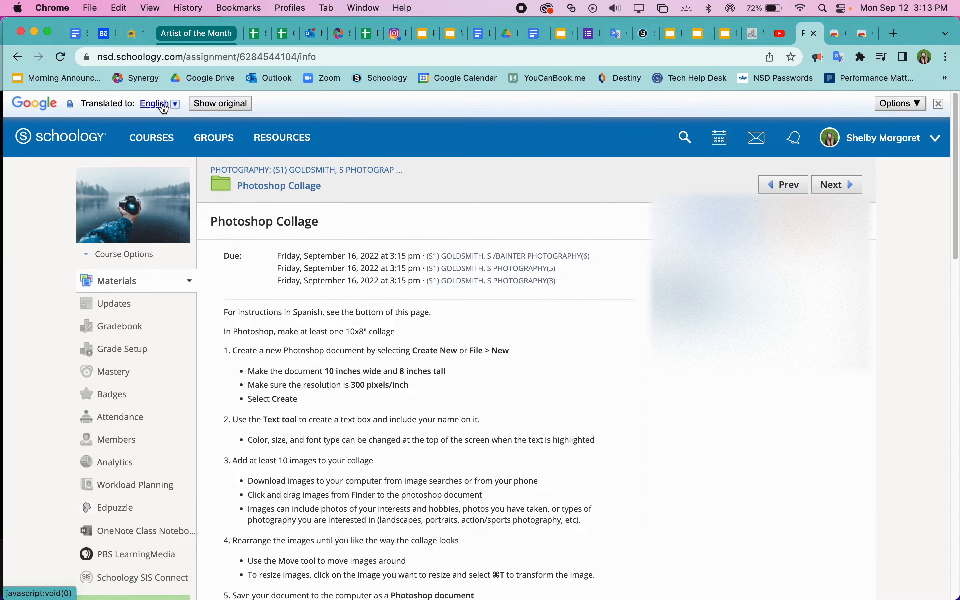
# - Choose Spanish as the page's translation language from the translate bar
pyautogui.click(174, 102)
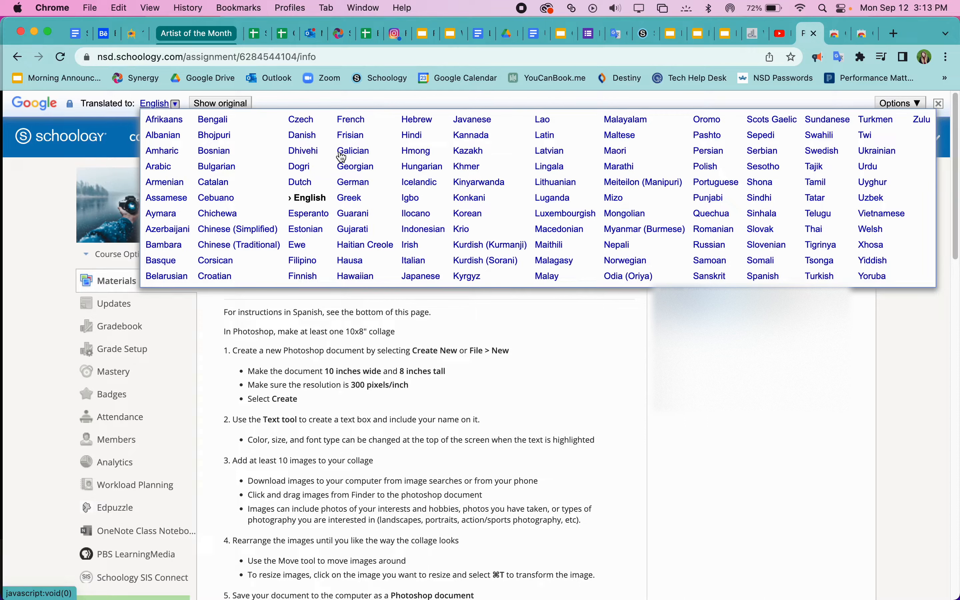
pyautogui.moveTo(643, 150)
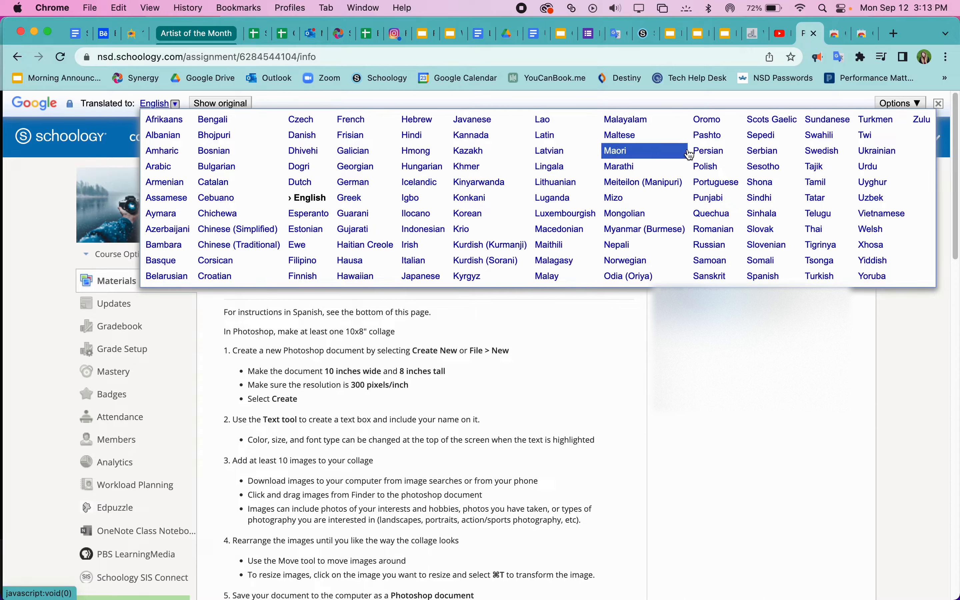
pyautogui.moveTo(238, 228)
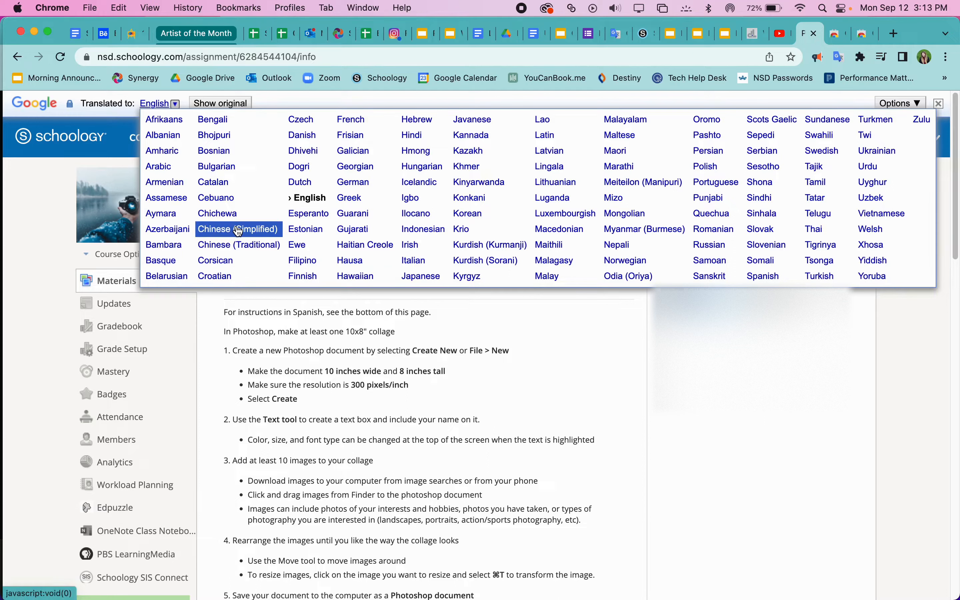
pyautogui.moveTo(708, 245)
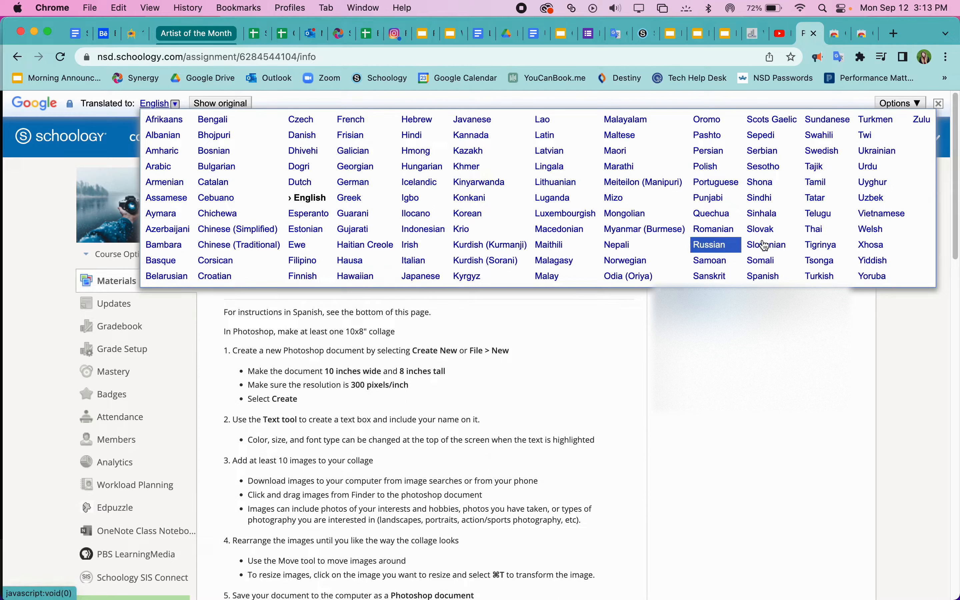
pyautogui.moveTo(761, 260)
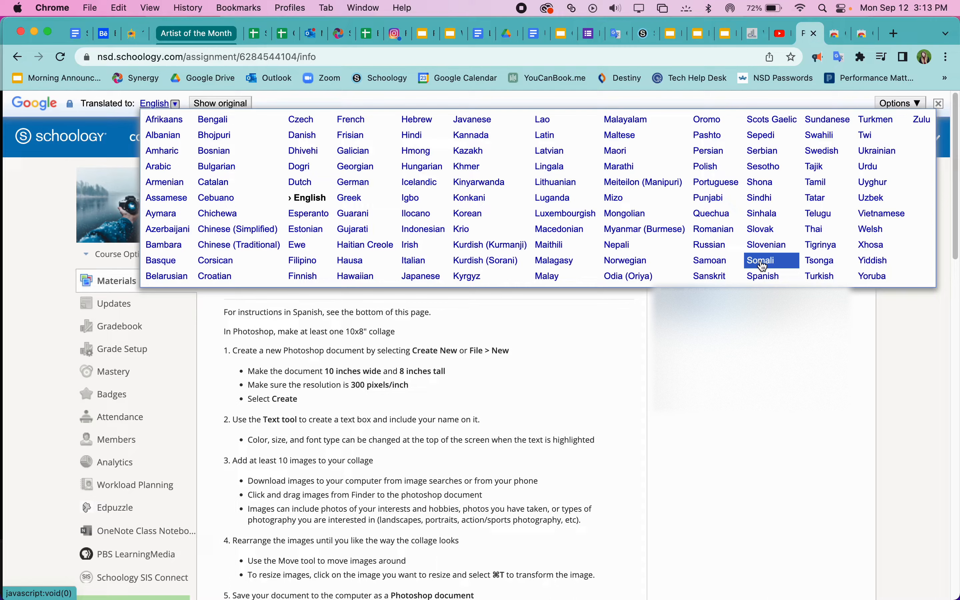
pyautogui.click(762, 276)
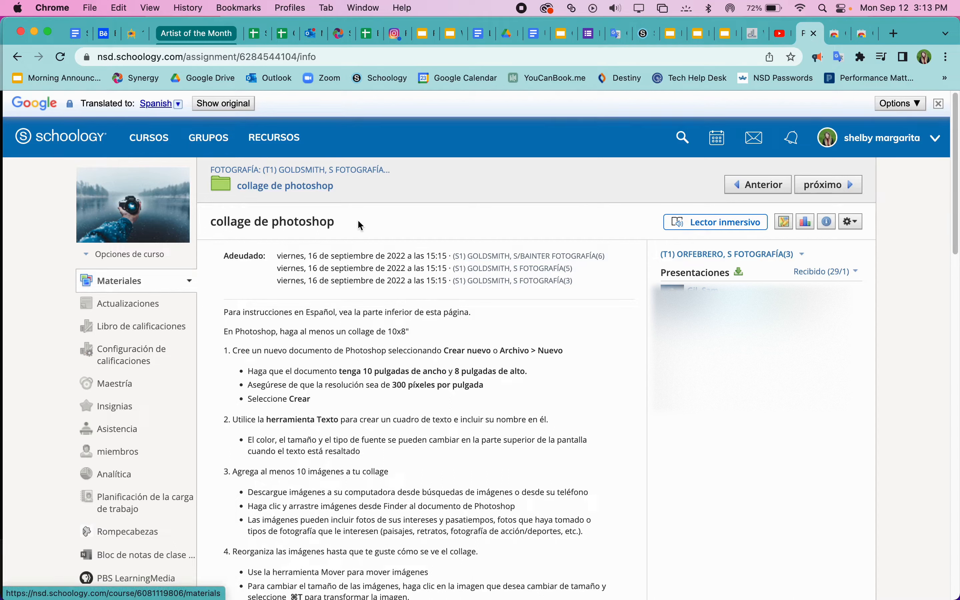
pyautogui.moveTo(246, 200)
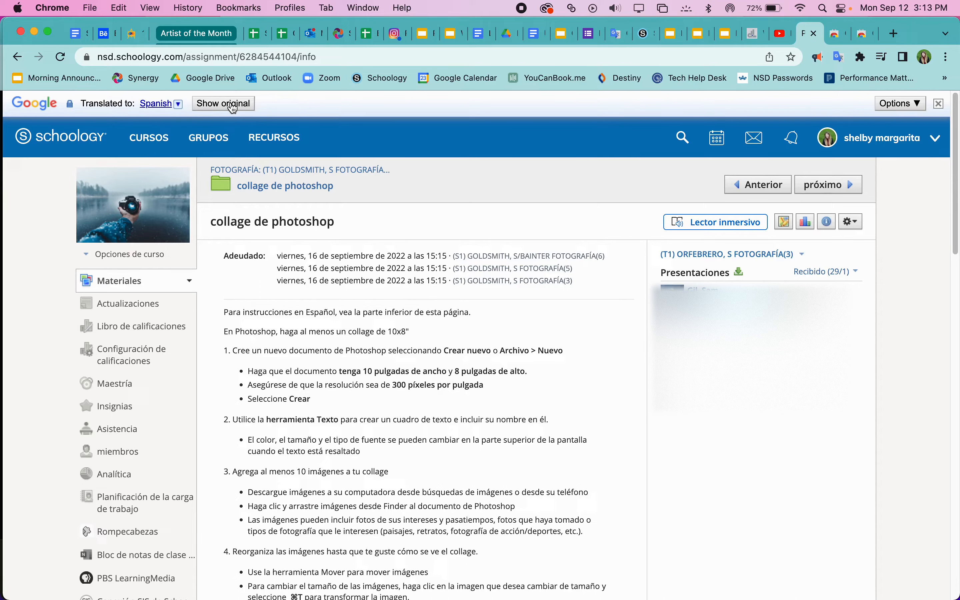
# - Show the original text, then translate the page into Japanese
pyautogui.click(223, 103)
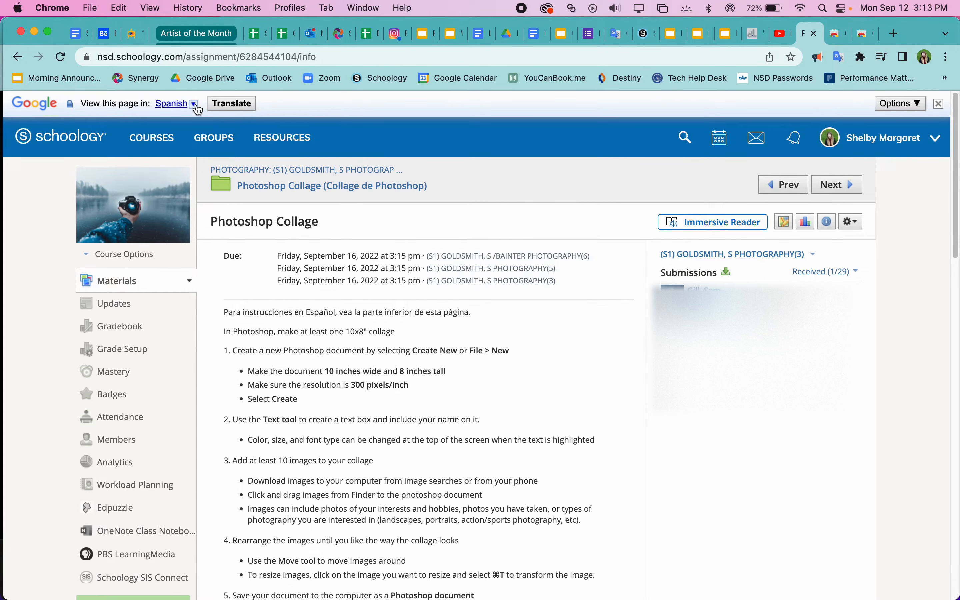
pyautogui.click(194, 103)
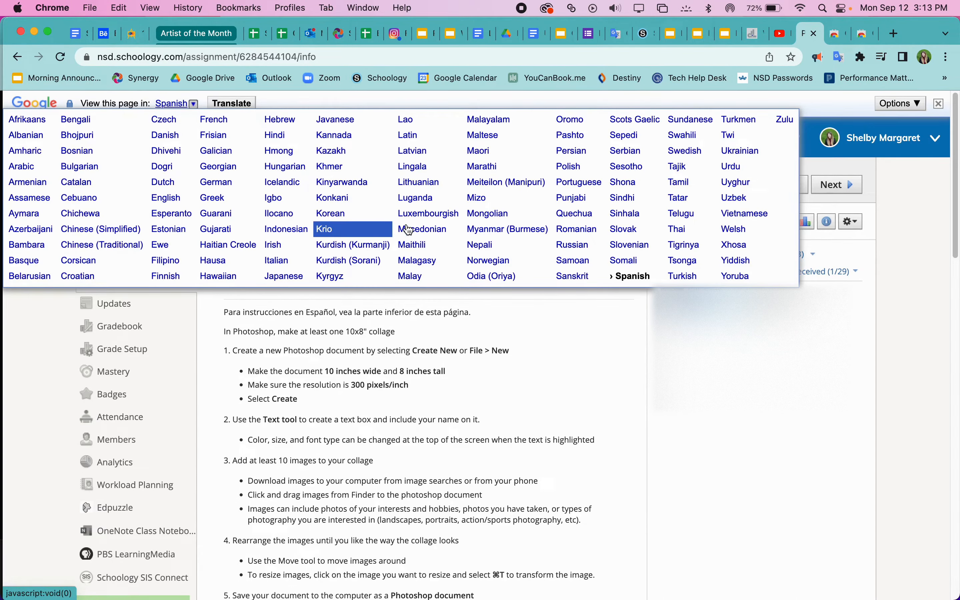
pyautogui.moveTo(393, 261)
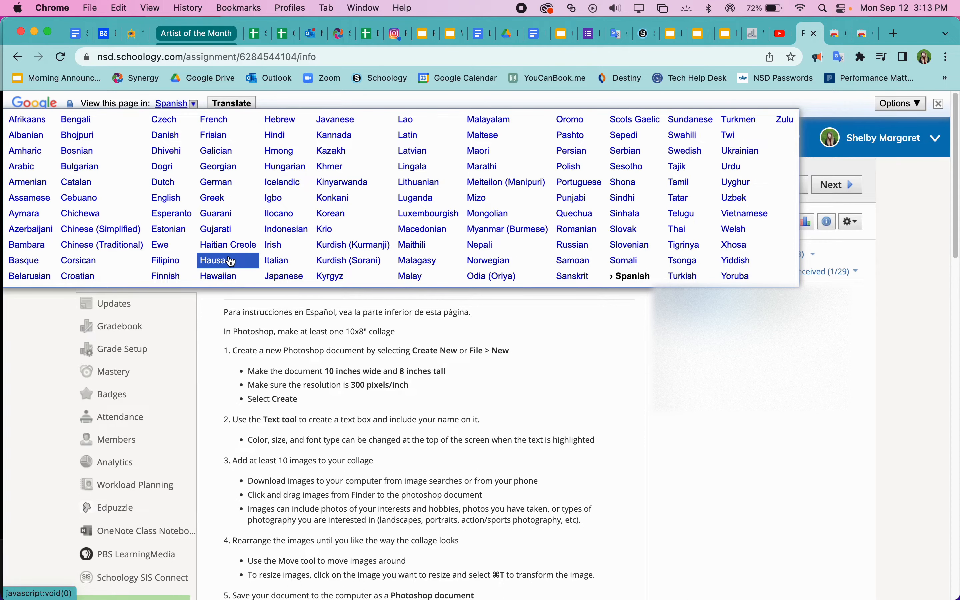
pyautogui.moveTo(212, 197)
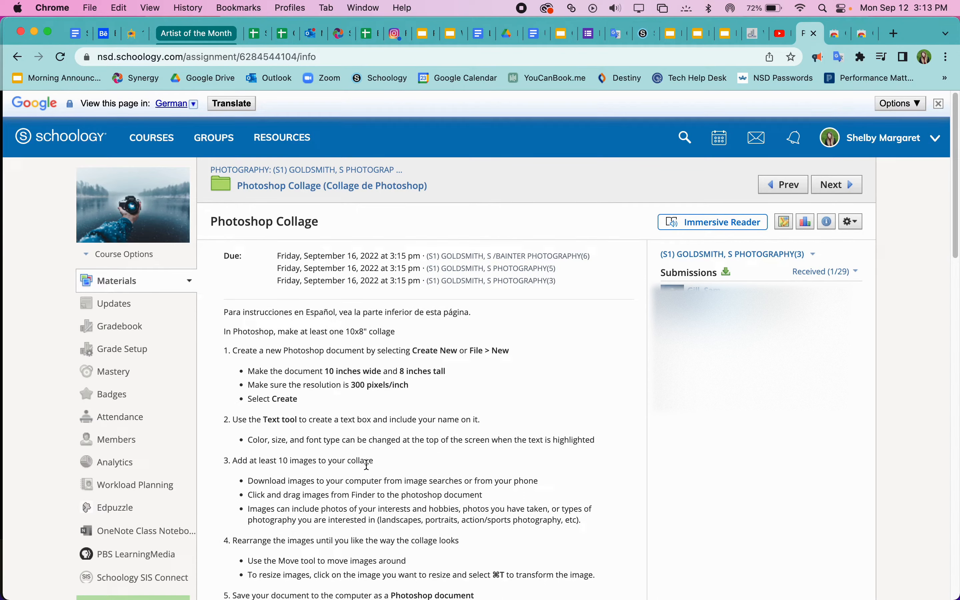
pyautogui.click(176, 103)
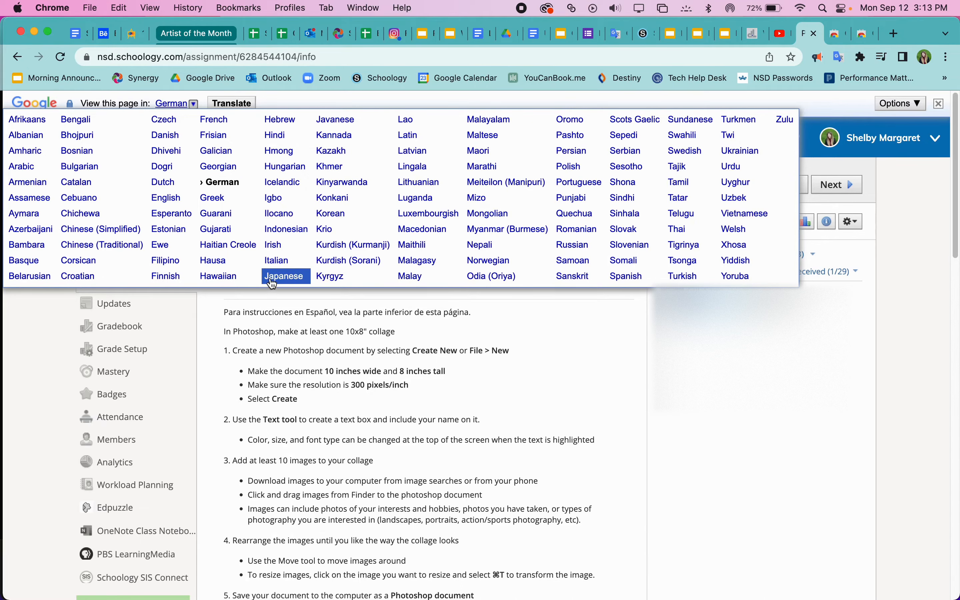
pyautogui.click(283, 276)
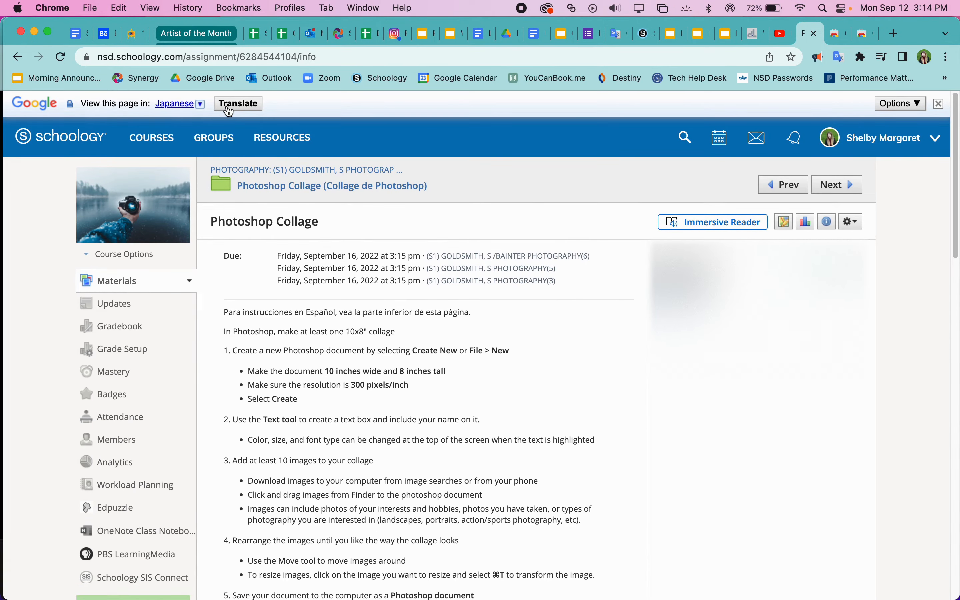
pyautogui.click(237, 103)
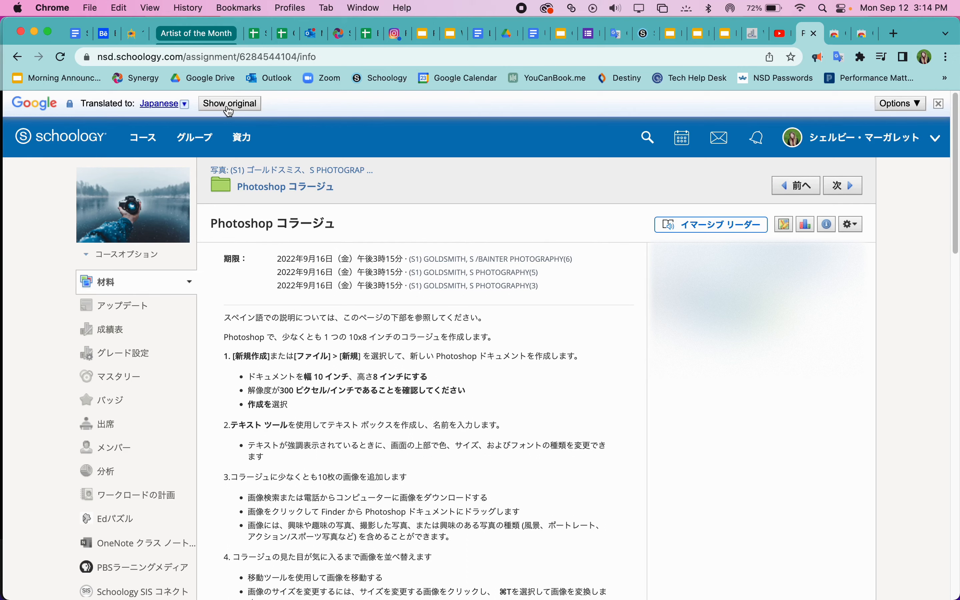
# - Open the 'Translated to: Japanese' language list in the translate bar
pyautogui.click(184, 103)
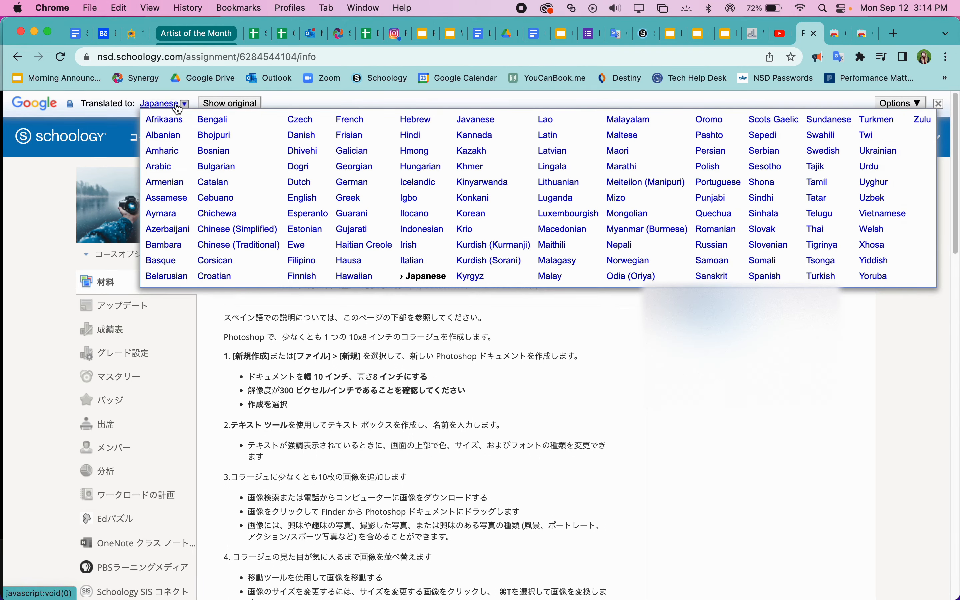
pyautogui.moveTo(769, 260)
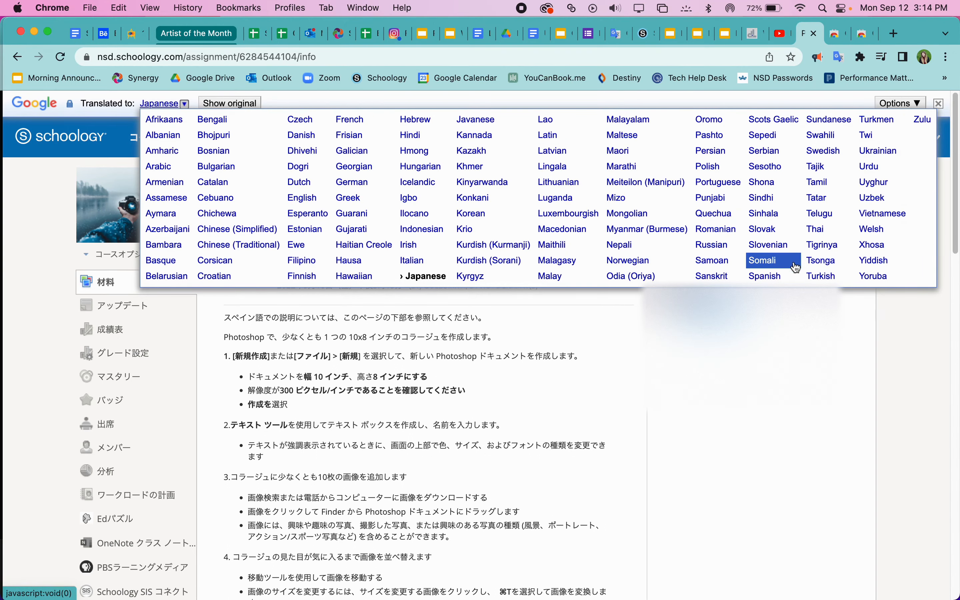
pyautogui.moveTo(396, 254)
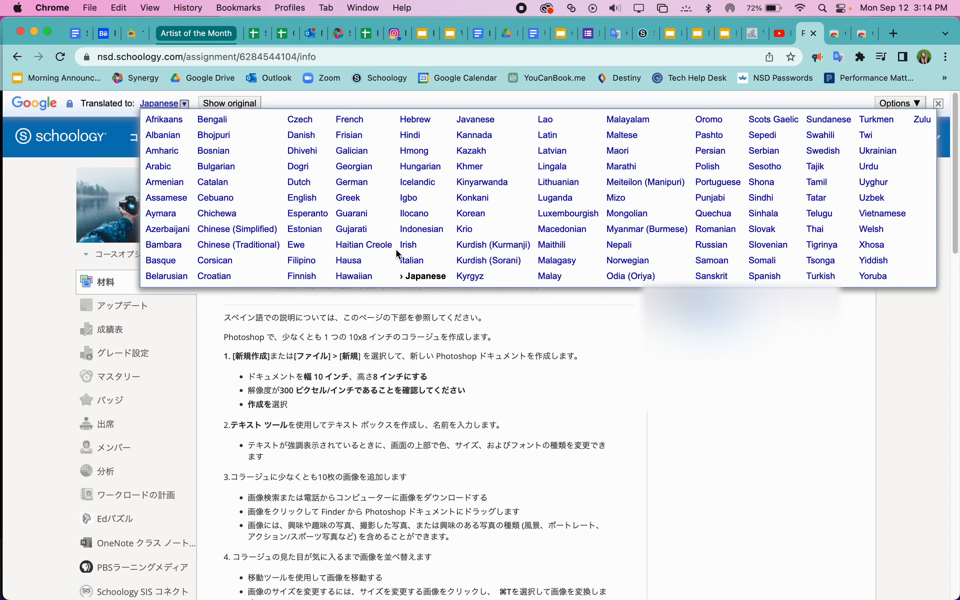